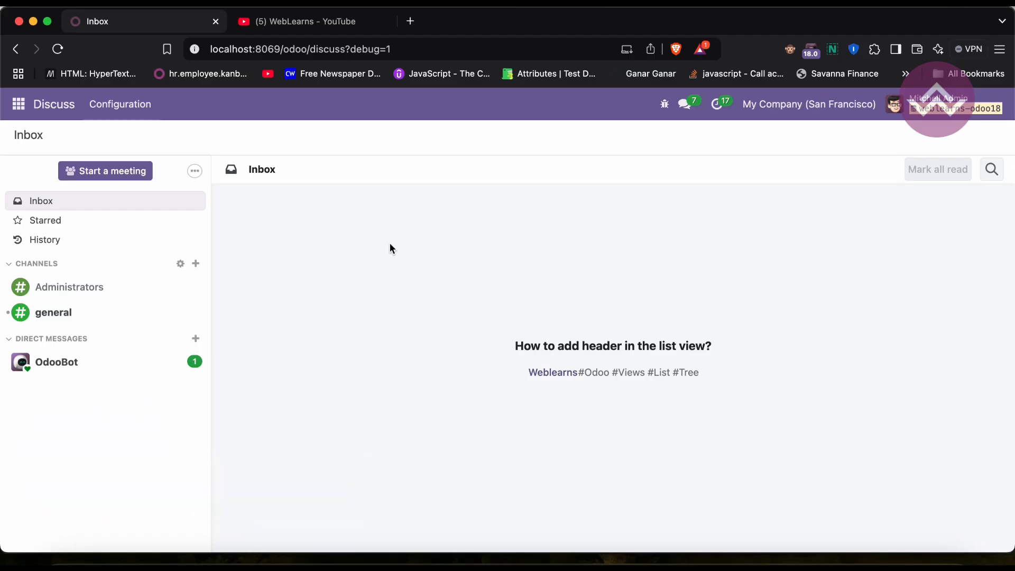
Switch to the '(5) WebLearns - YouTube' browser tab
left_click(305, 21)
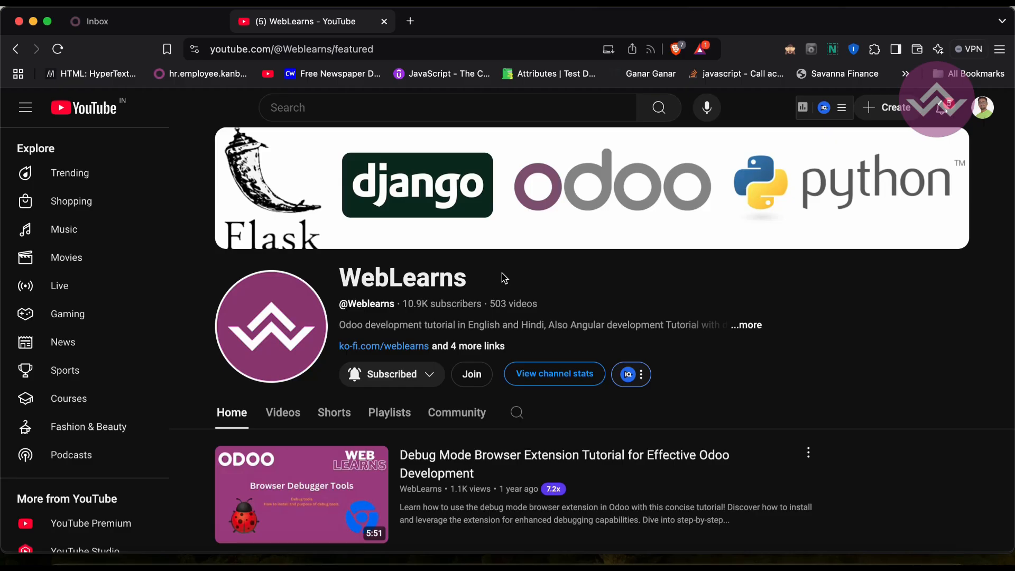
Scroll the WebLearns channel page and browse its Odoo 17 and 18 tutorial playlists
scroll("down", 3)
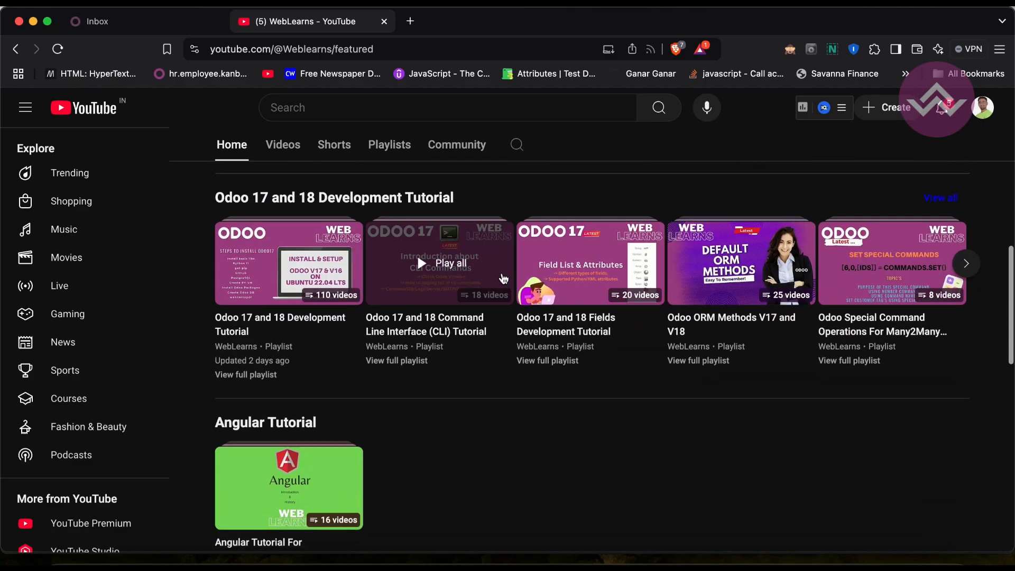
scroll("down", 3)
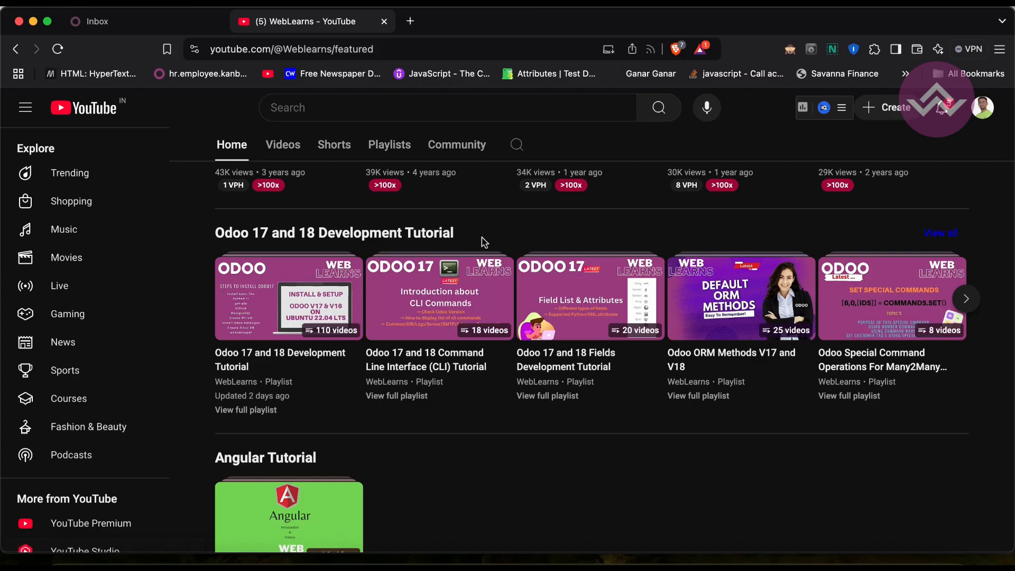
left_click(965, 298)
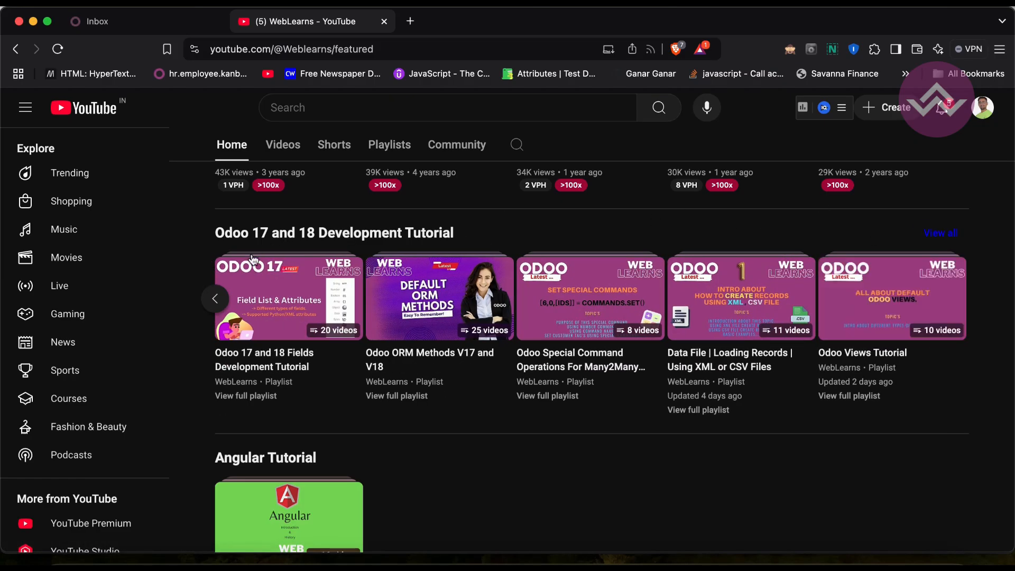
left_click(215, 298)
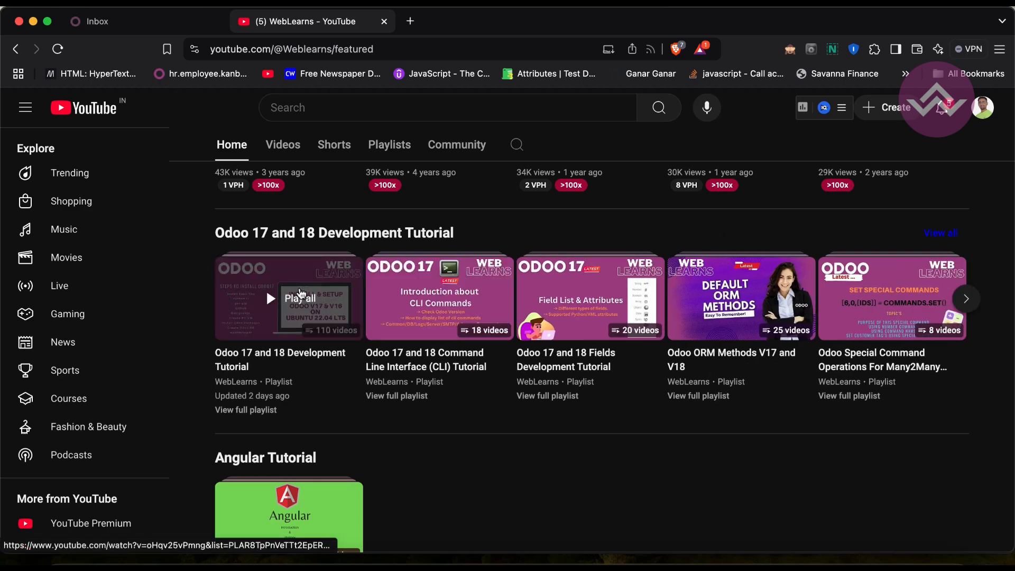
mouse_move(497, 235)
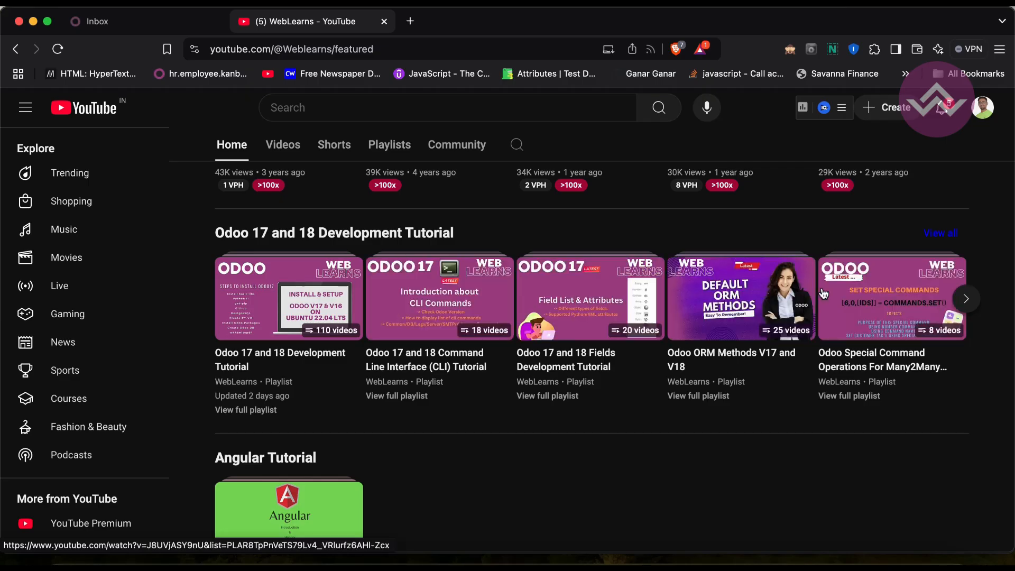
scroll("down", 3)
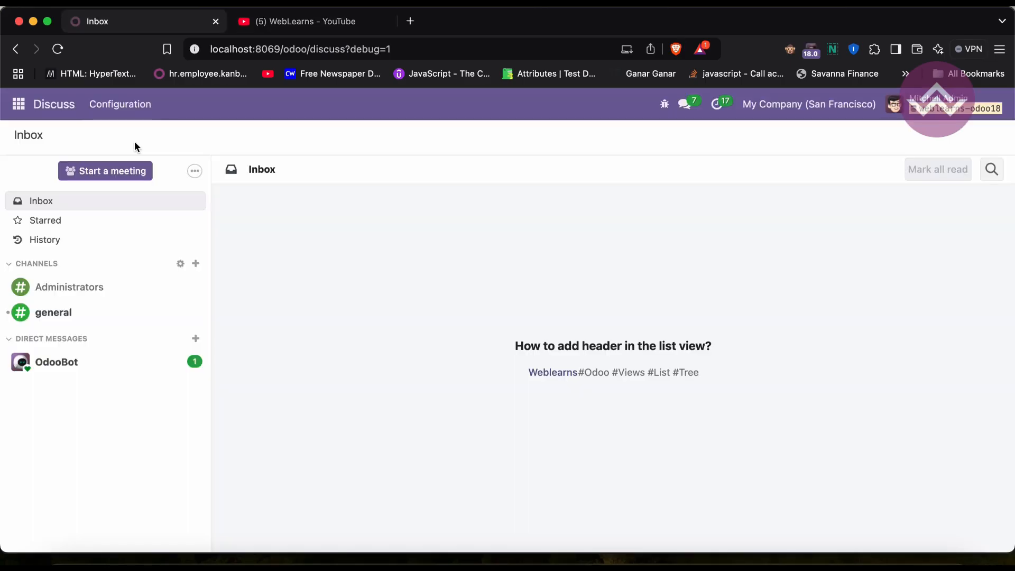
mouse_move(335, 260)
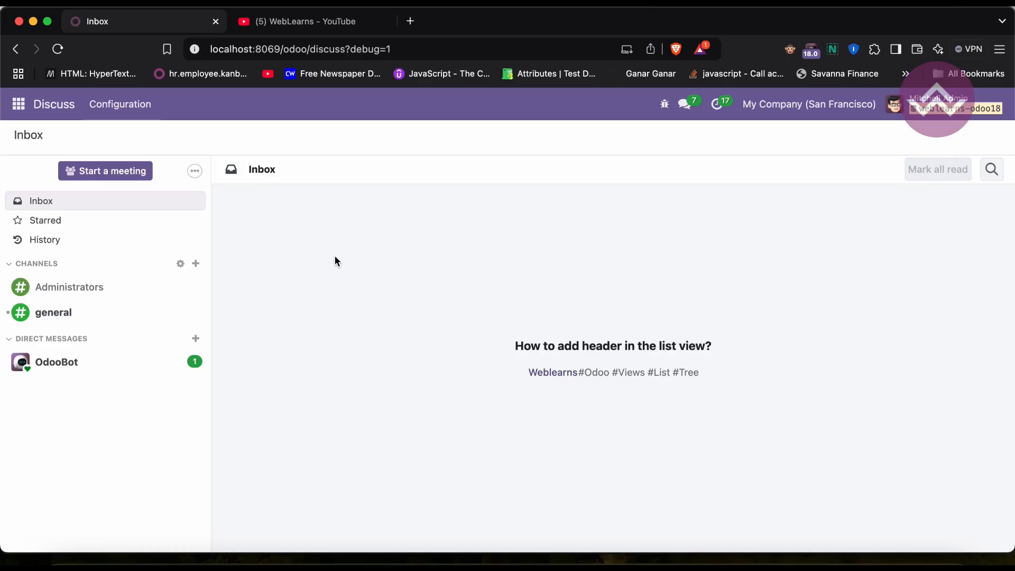
Open the Student app, select all 13 student records, then head to Sales quotations
left_click(18, 105)
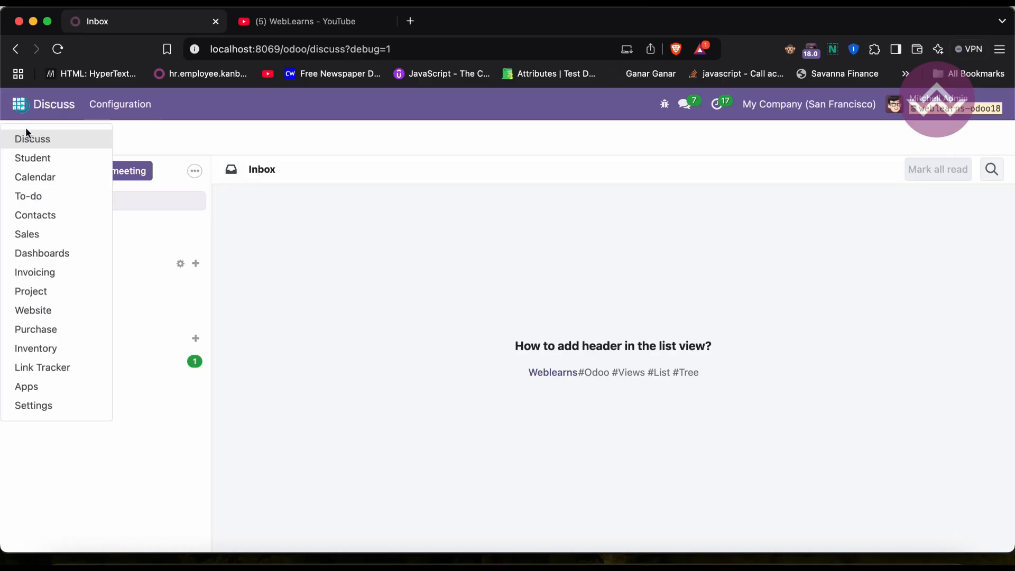
left_click(32, 158)
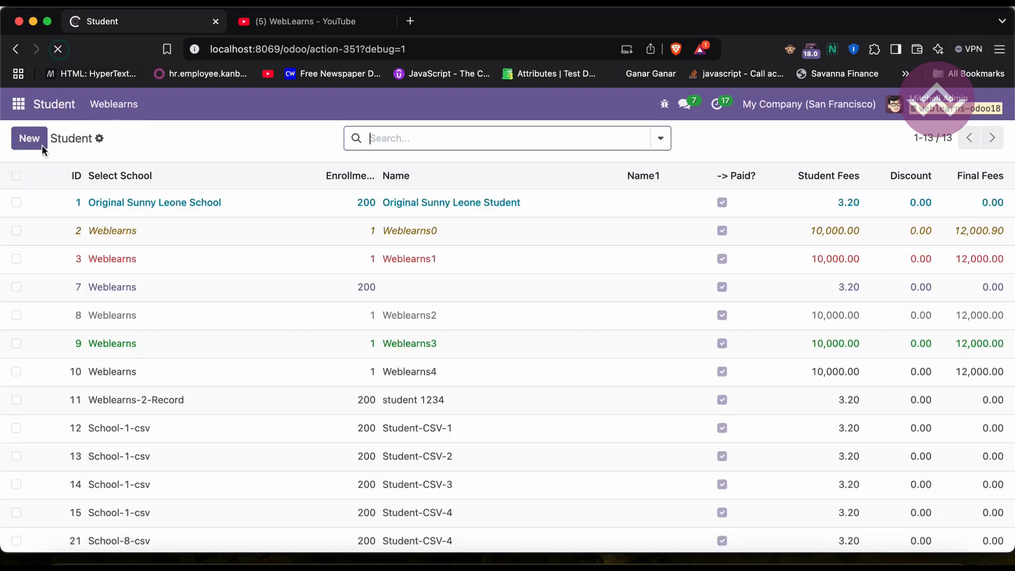
left_click(16, 175)
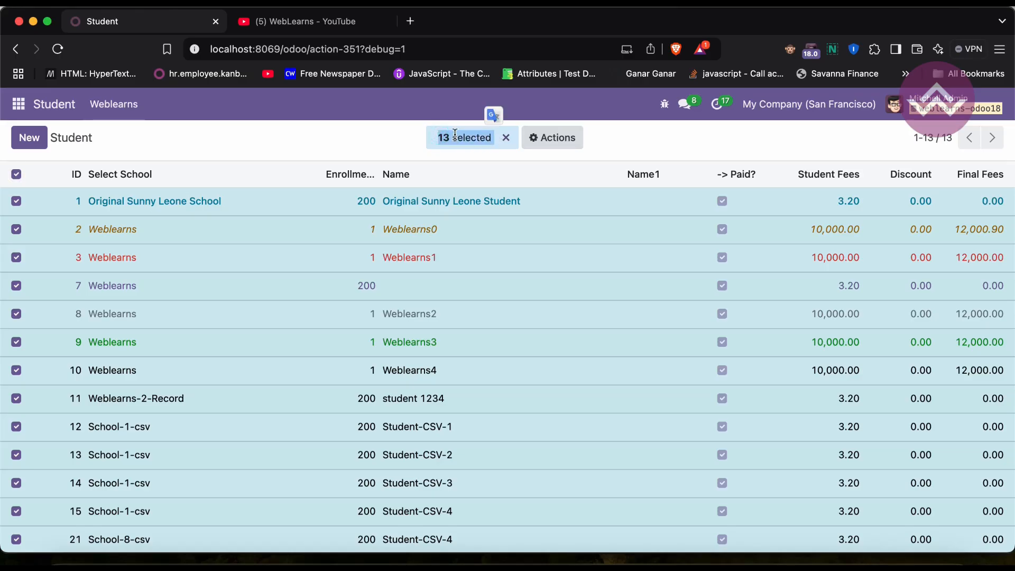
mouse_move(336, 134)
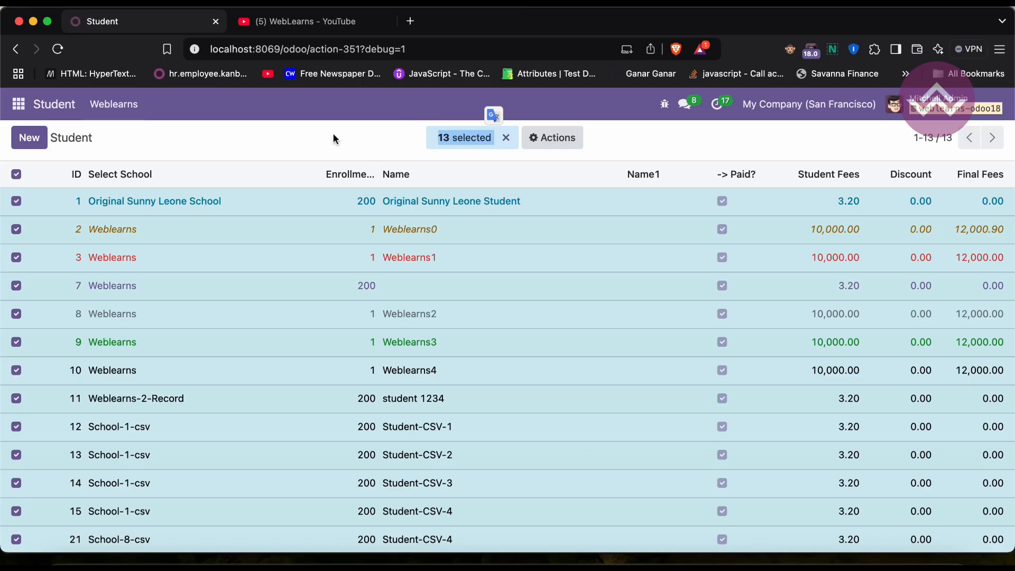
mouse_move(399, 138)
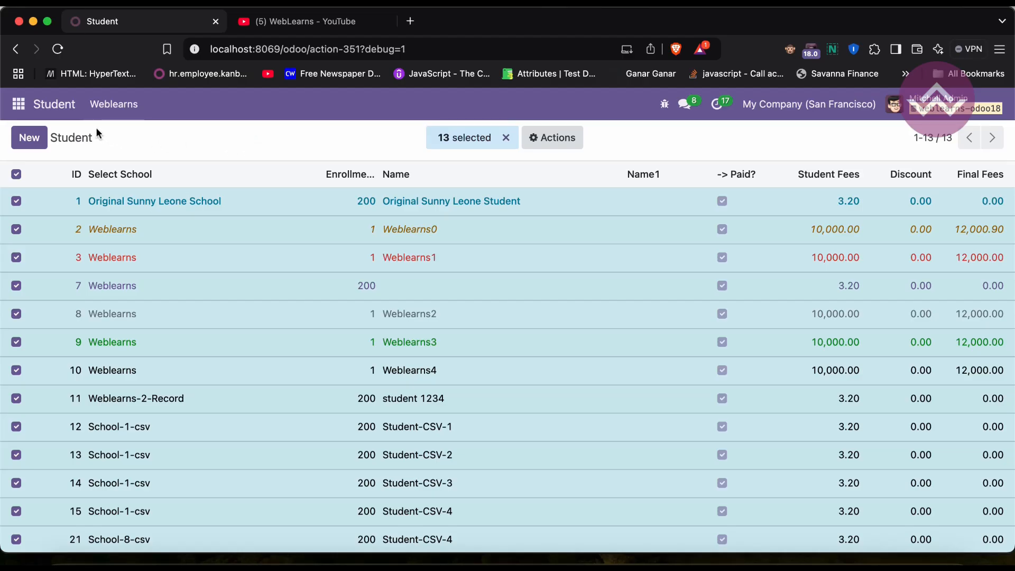
mouse_move(469, 151)
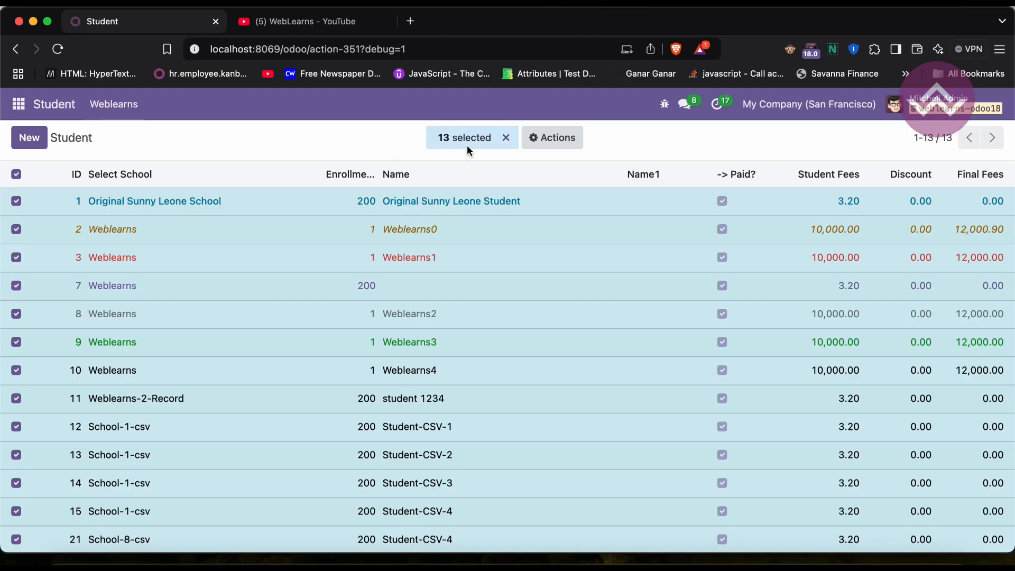
mouse_move(319, 131)
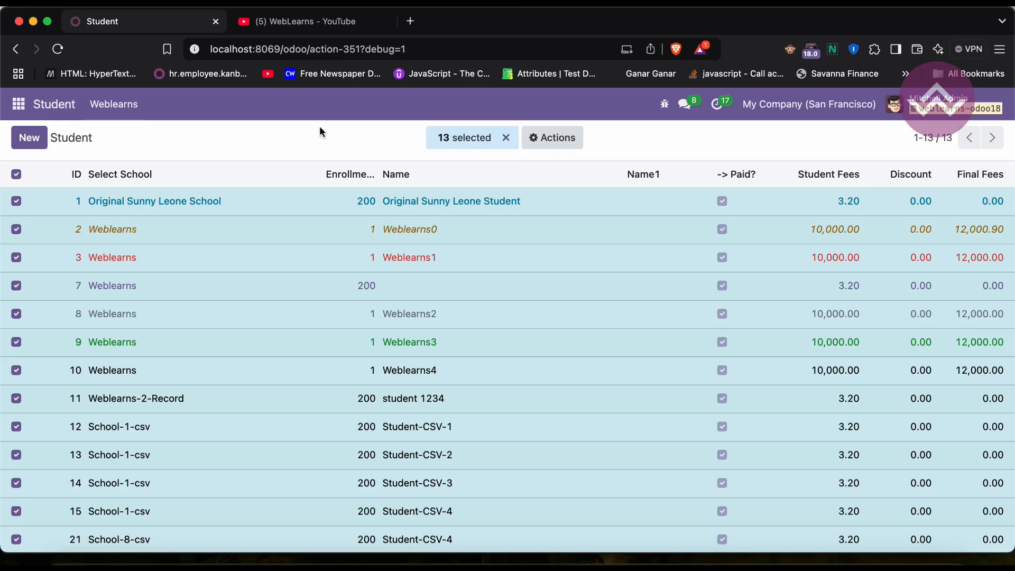
left_click(18, 104)
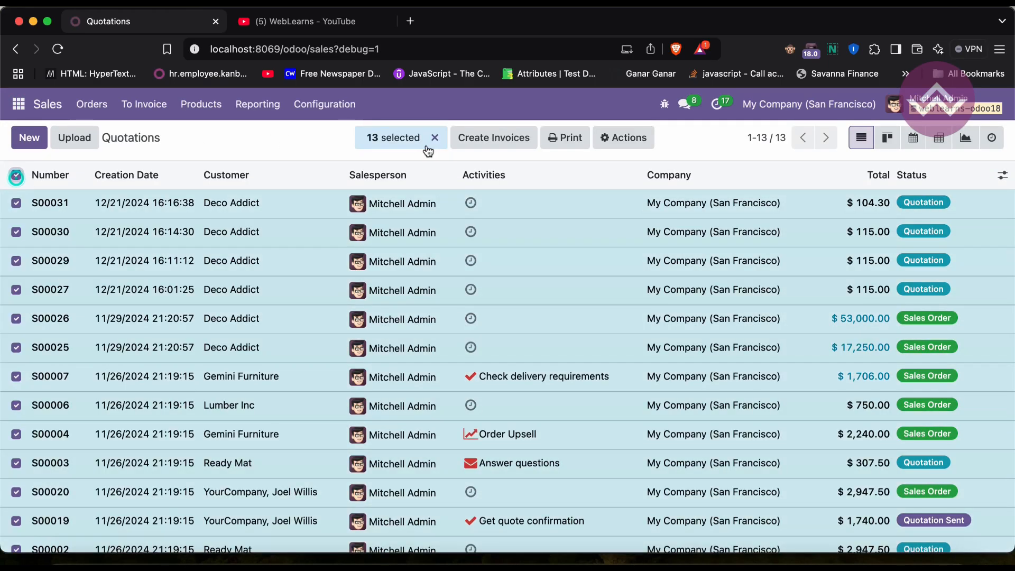
mouse_move(493, 138)
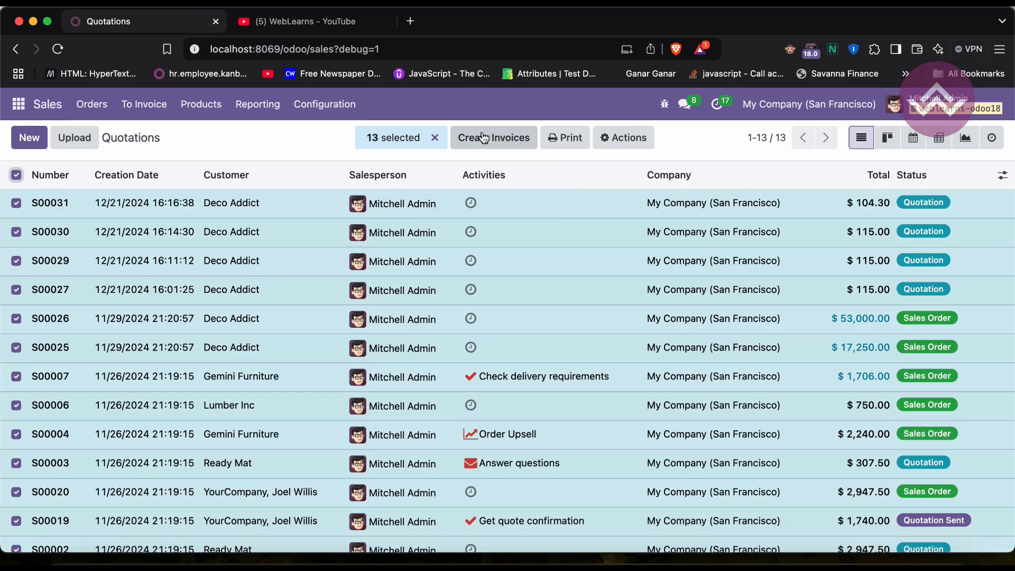
mouse_move(30, 115)
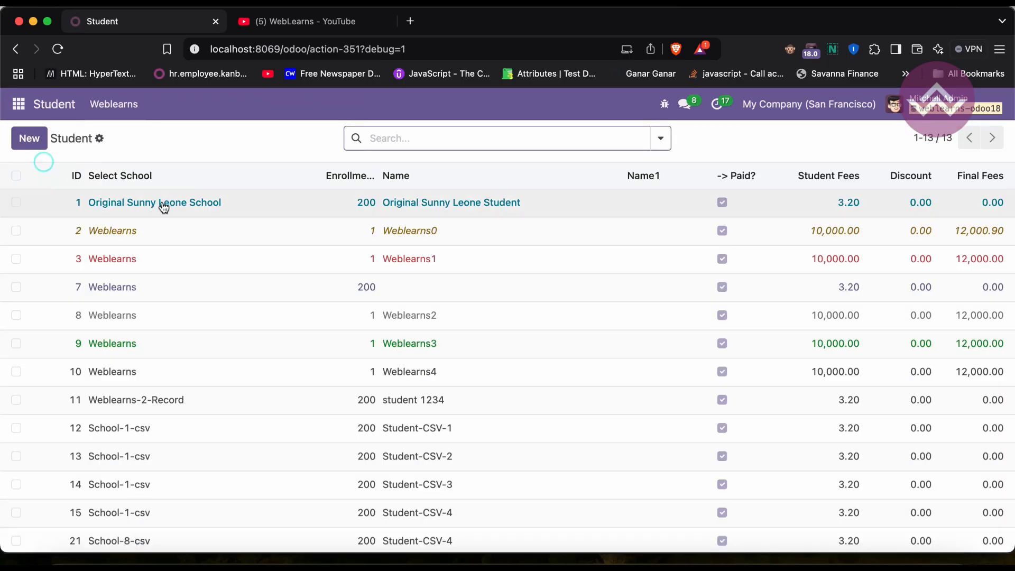
Open Weblearns > School List and select all 26 school records
left_click(114, 104)
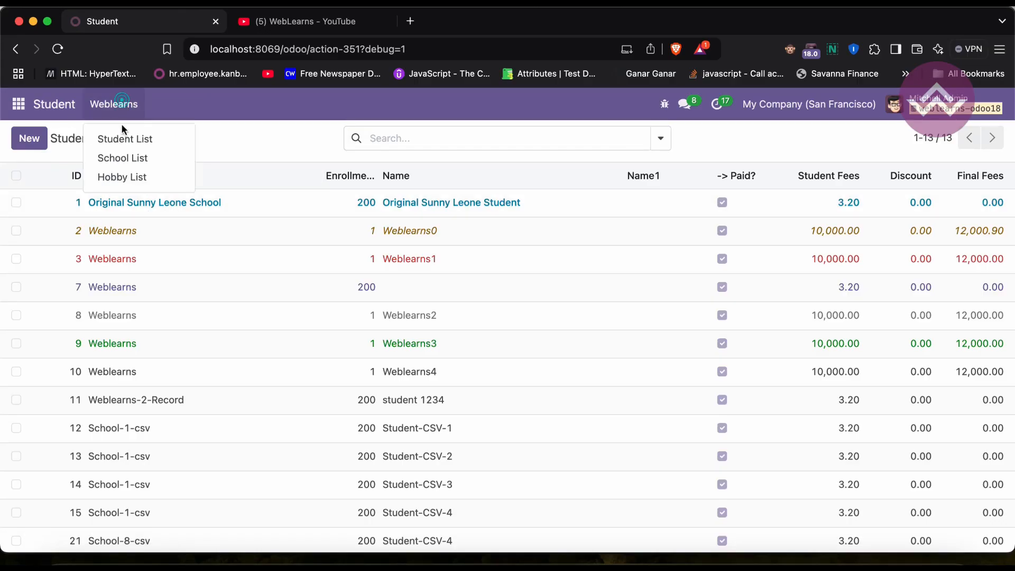
left_click(122, 158)
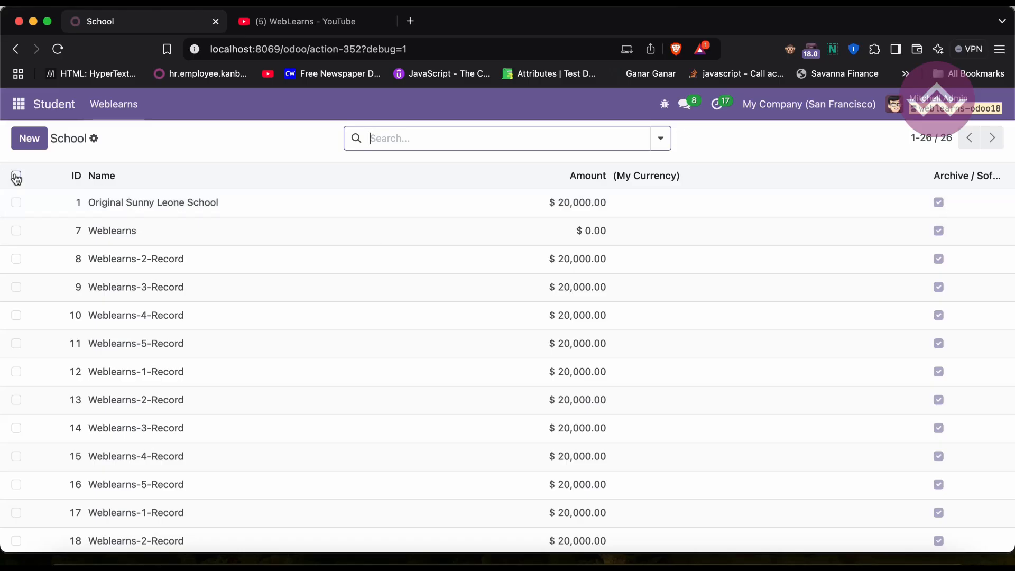
left_click(15, 178)
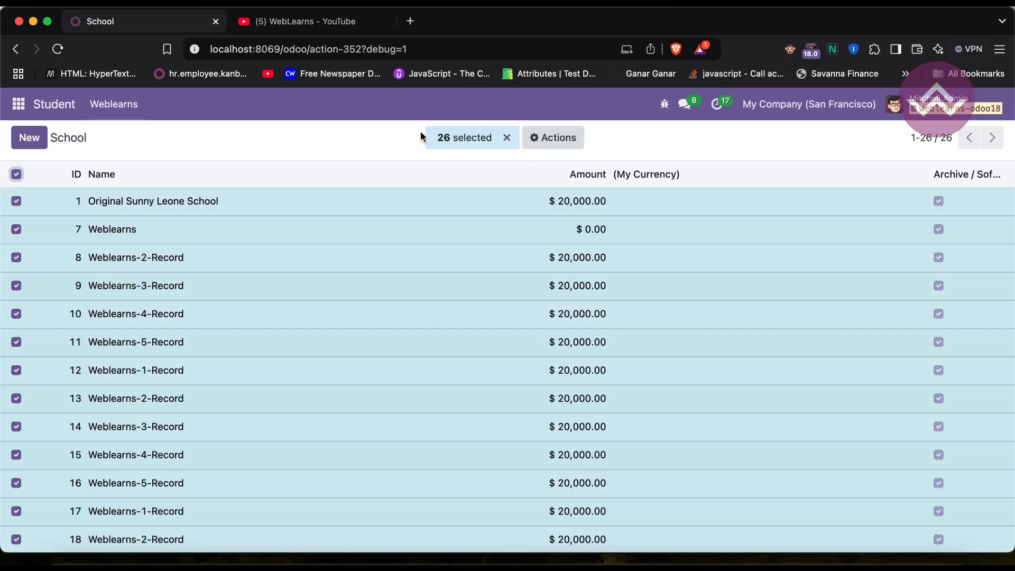
mouse_move(393, 141)
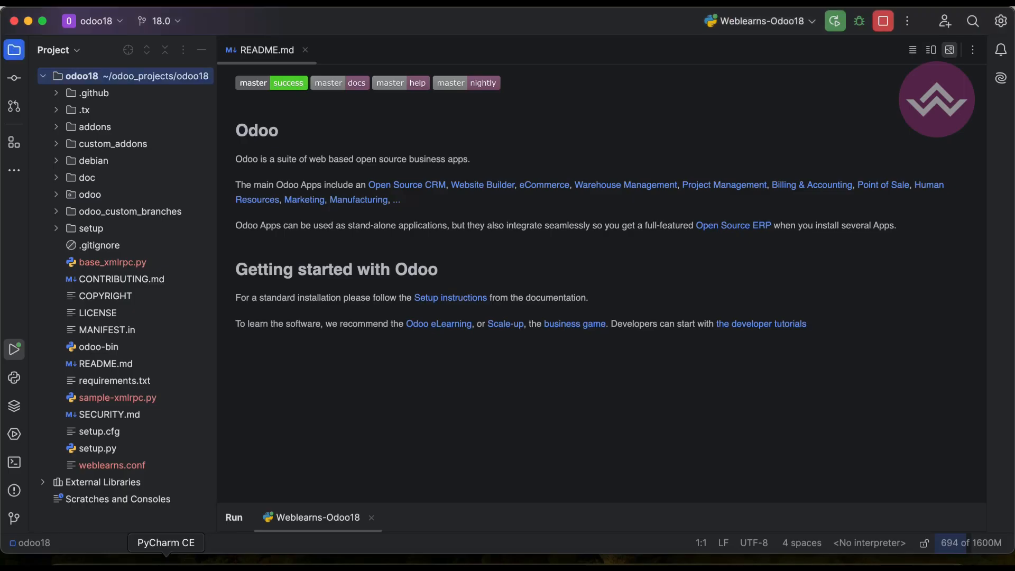
Expand custom_addons > student > views and open school_view.xml
left_click(89, 194)
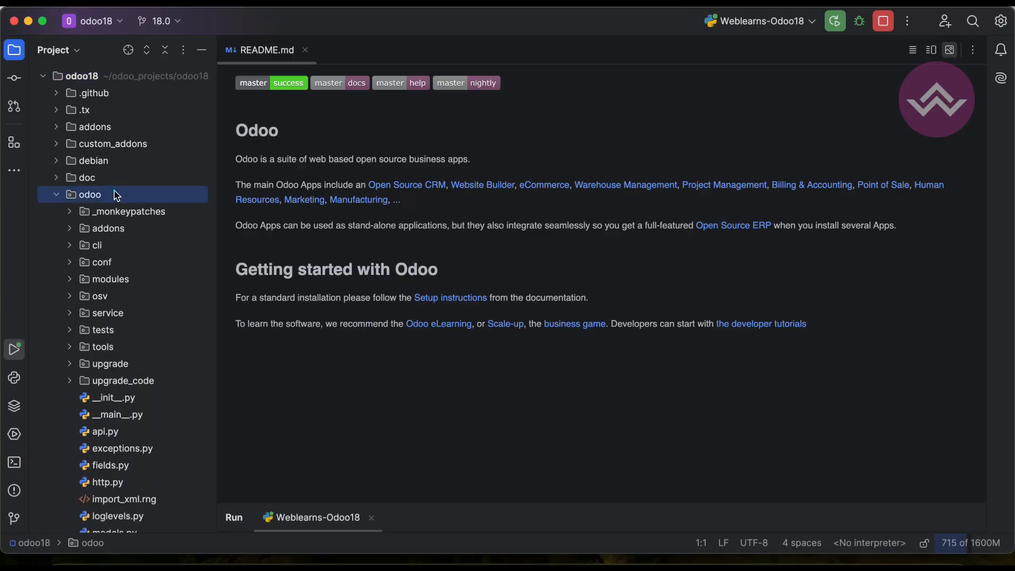
left_click(112, 143)
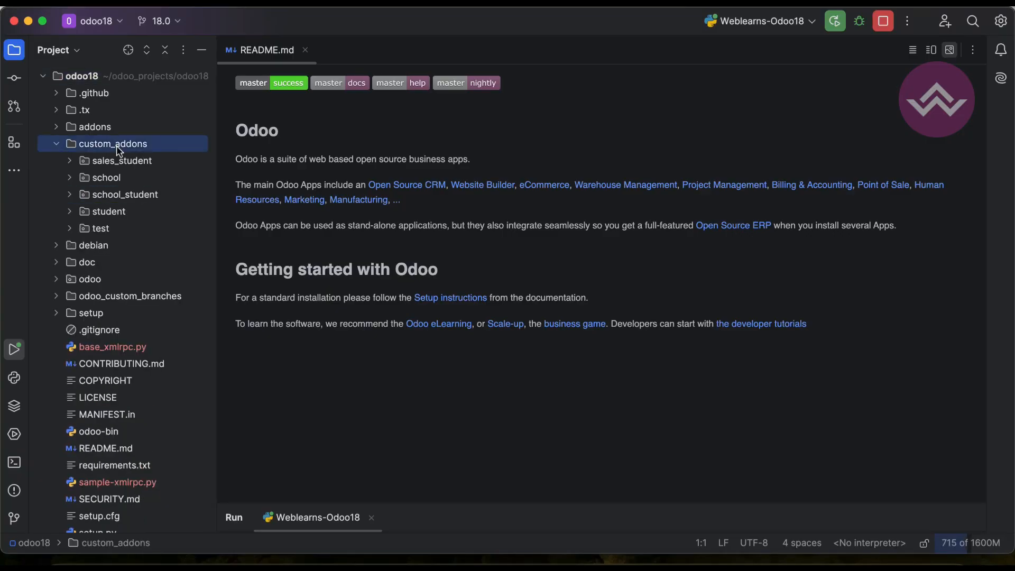
left_click(107, 211)
type("d")
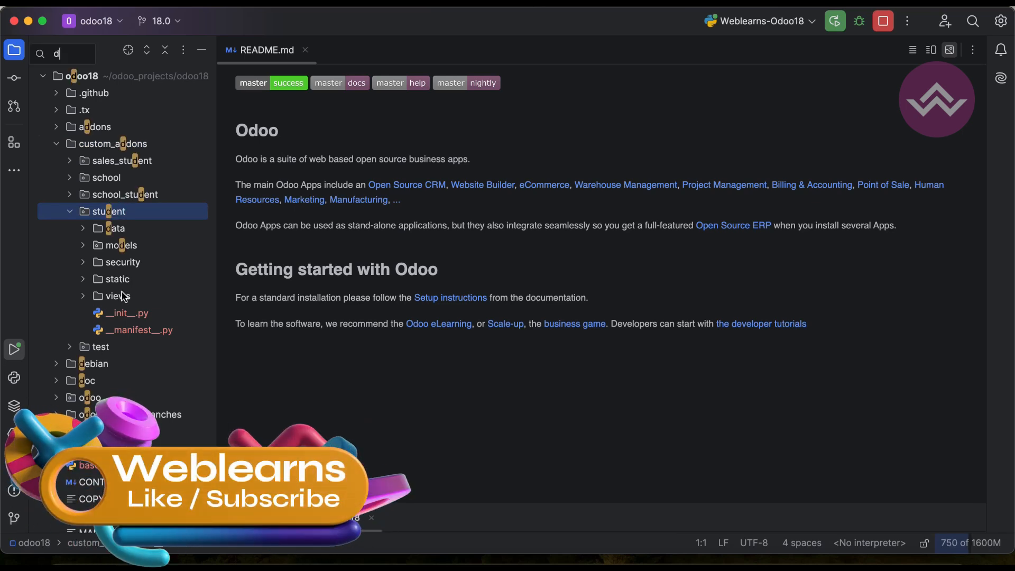
left_click(119, 296)
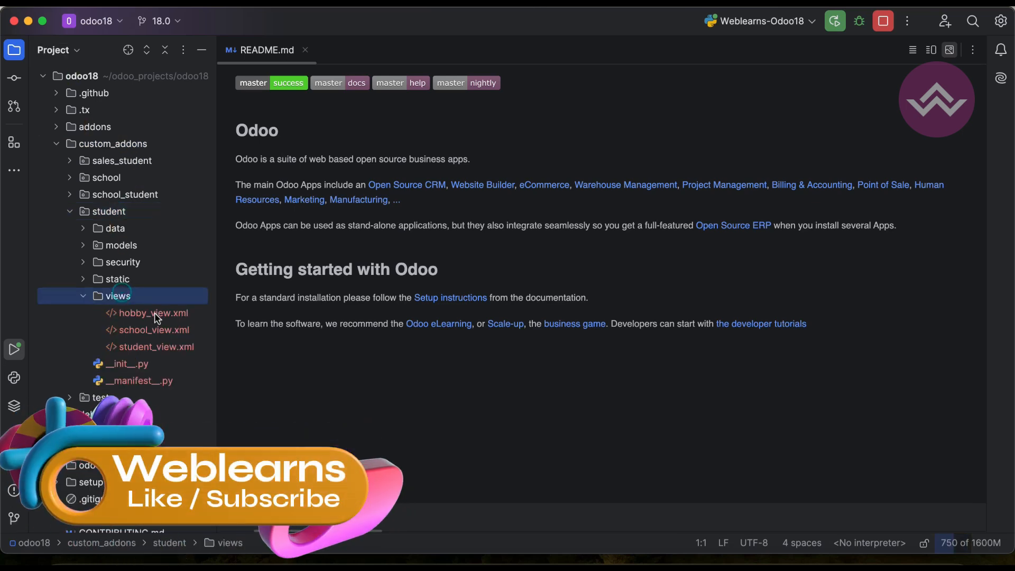
double_click(153, 330)
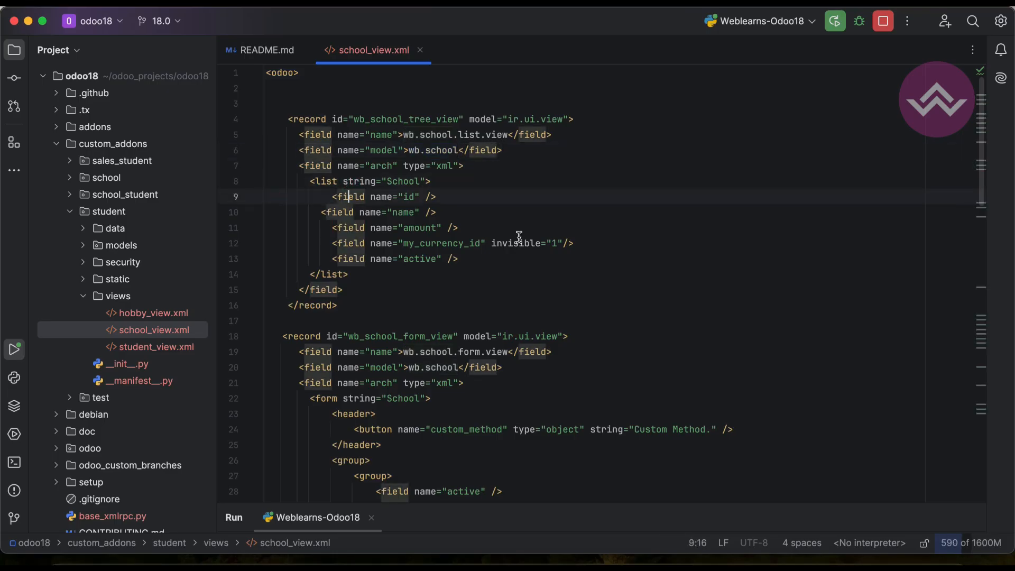
Add a <header> holding a type 'object' button labelled 'Click Me!' to the School list view
left_click(334, 165)
type("<")
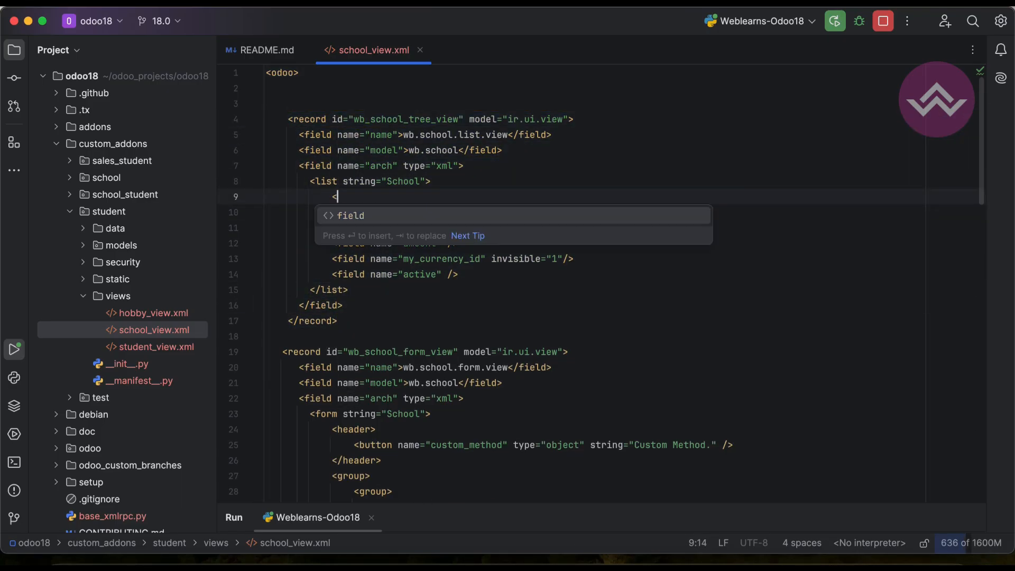
type("header>")
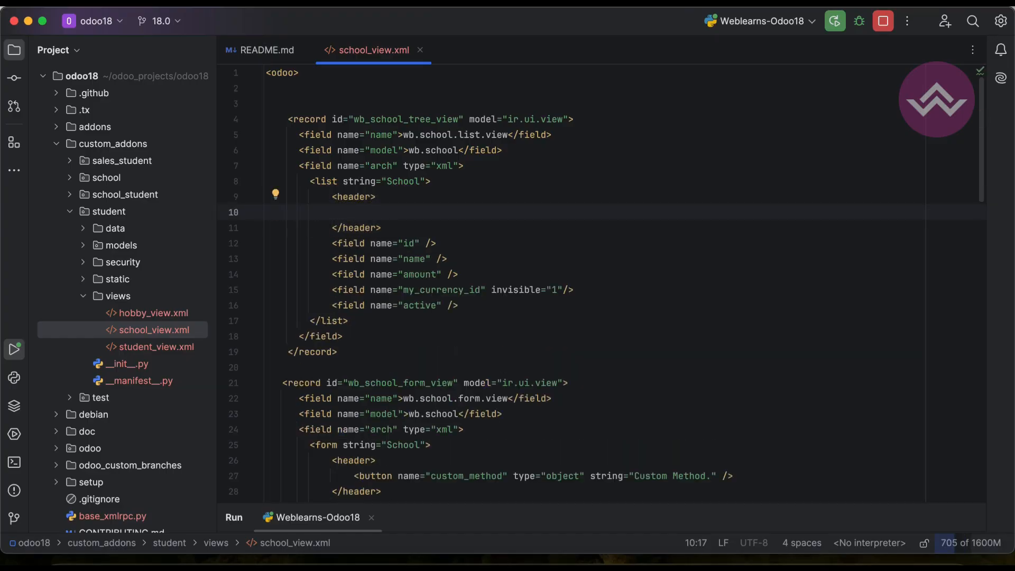
left_click(345, 181)
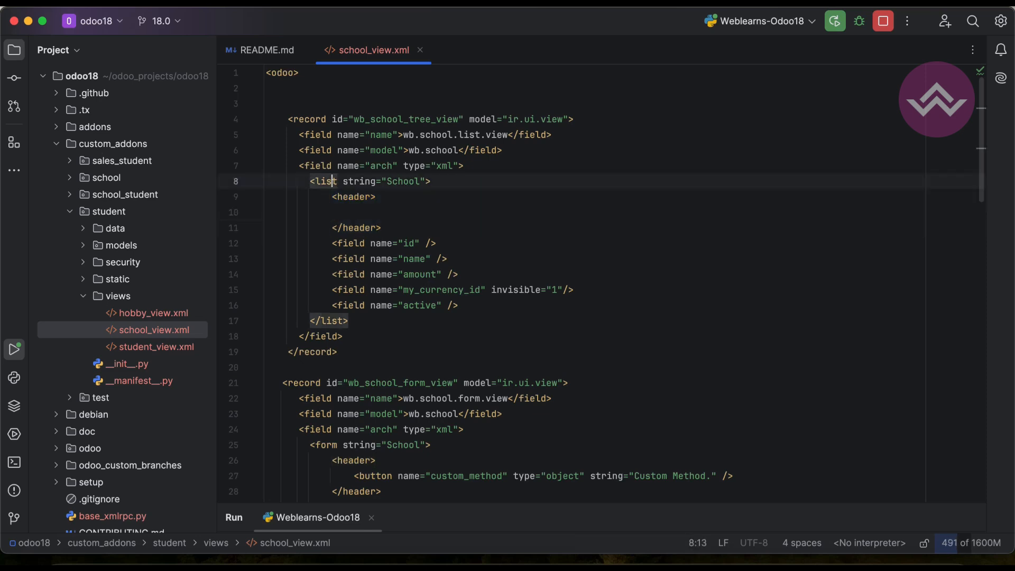
type("<button name")
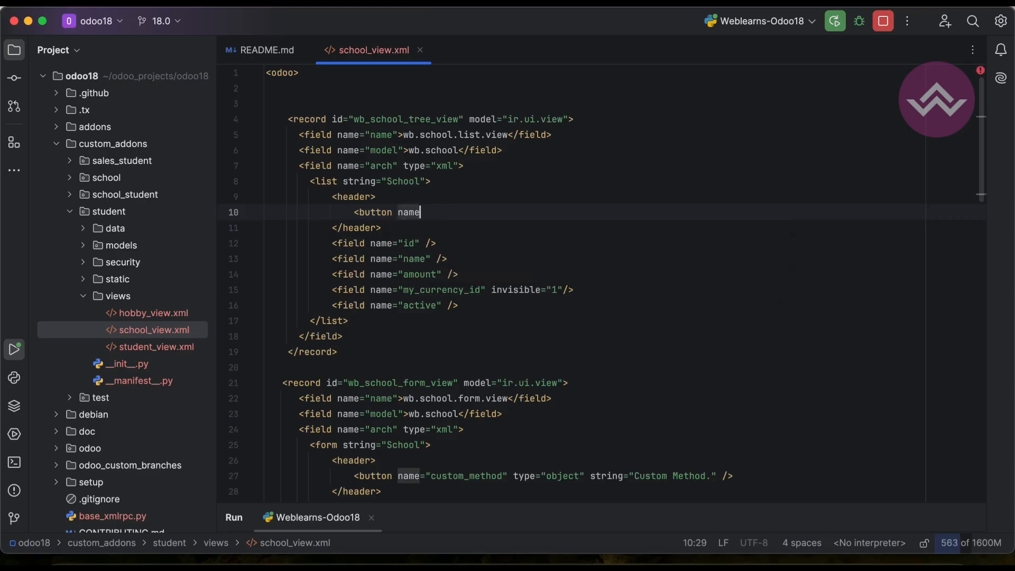
type("=\"\" type=\"\" string")
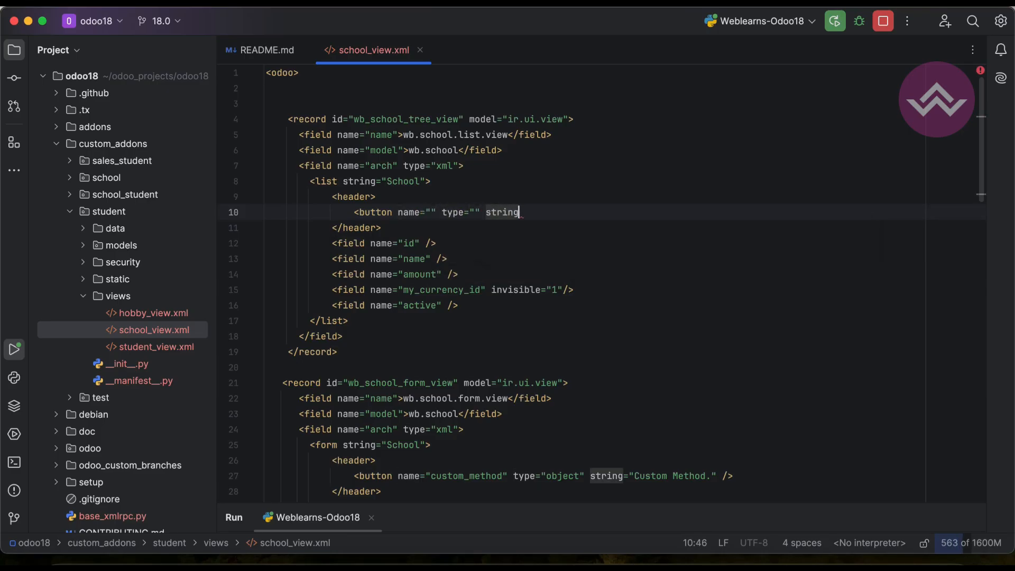
type("=\"Click \"")
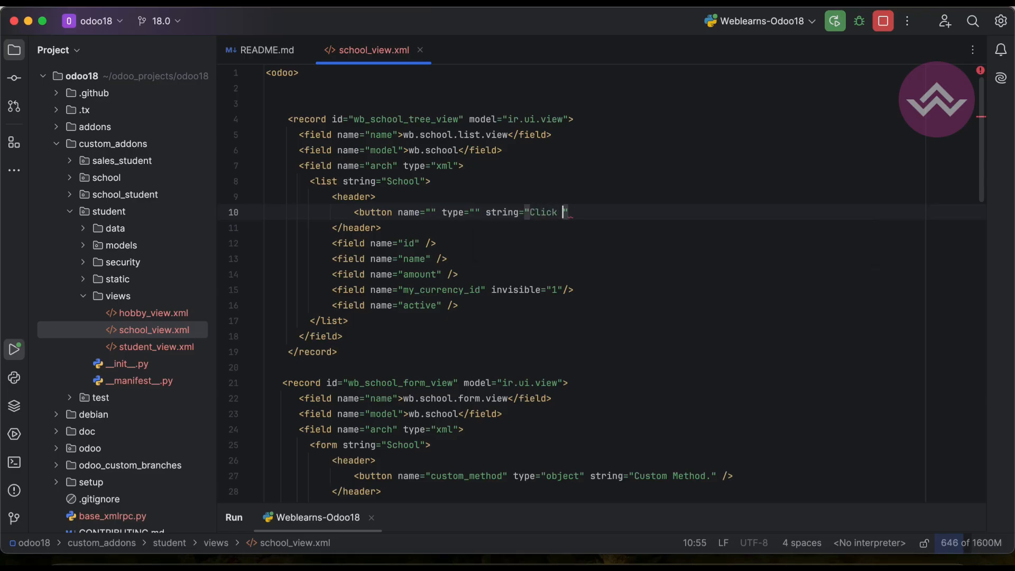
type("Me!")
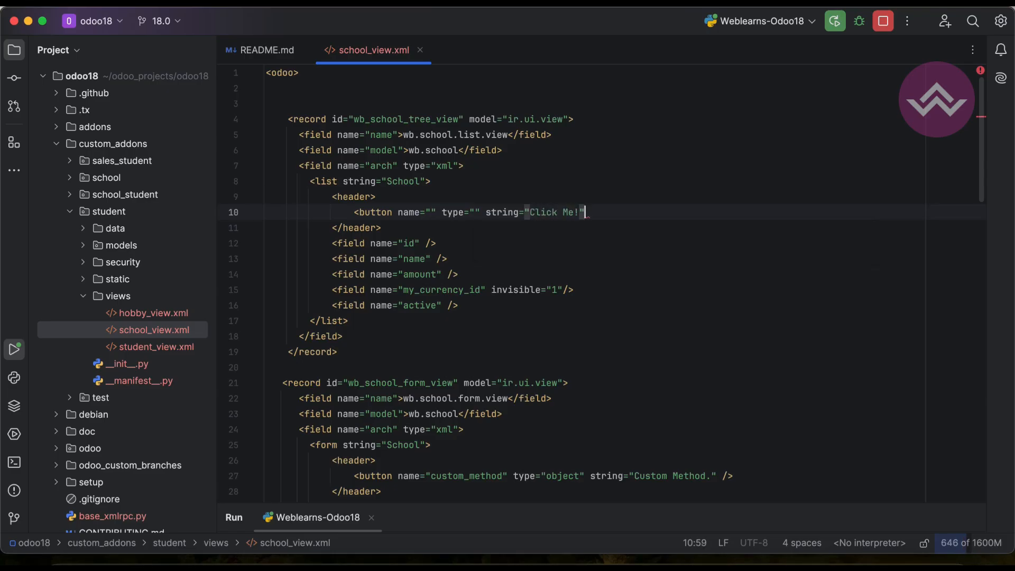
type("/>")
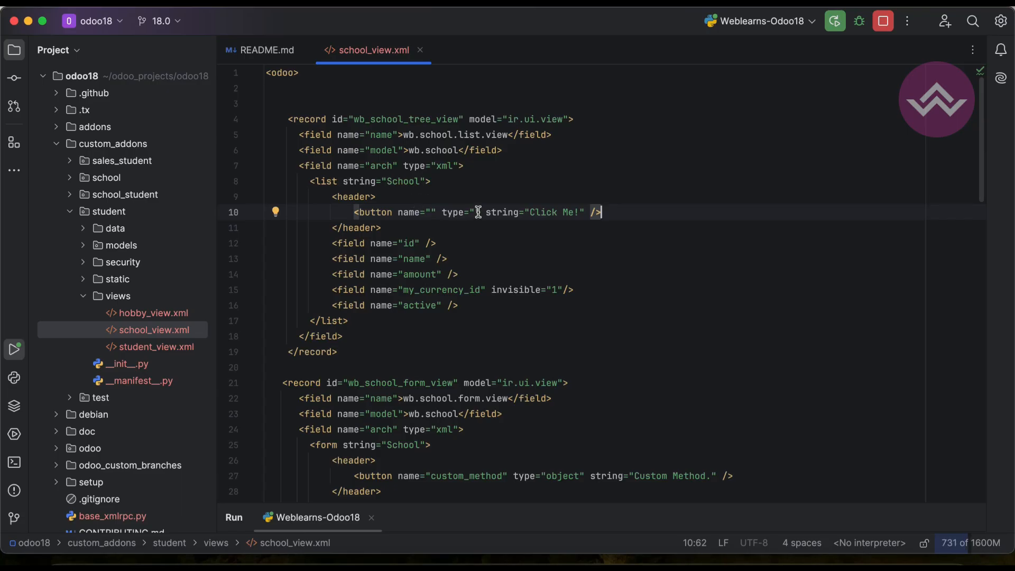
type("object")
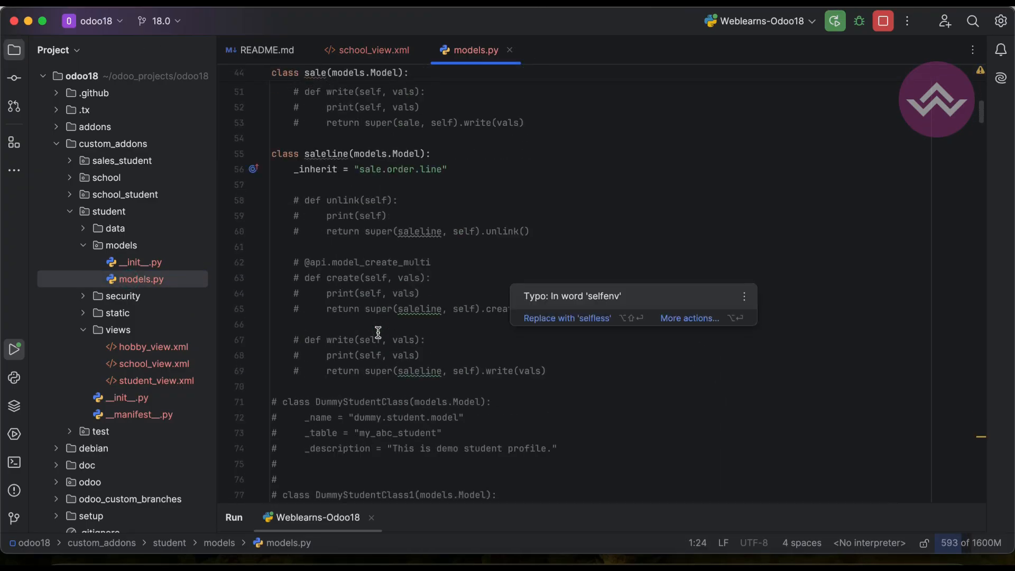
Copy the abc_test method name from models.py into the Click Me! button's name attribute
scroll("down", 3)
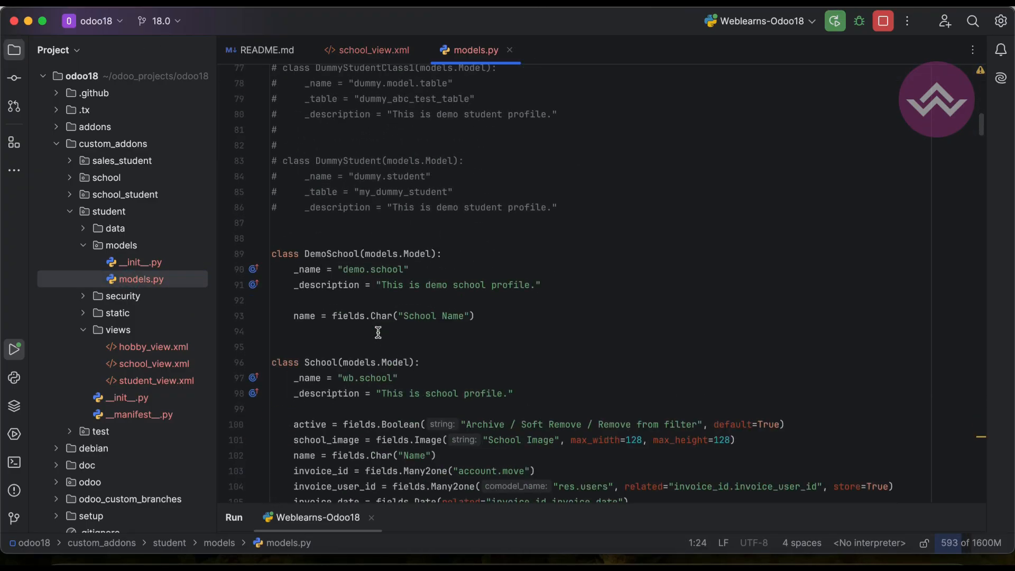
scroll("down", 3)
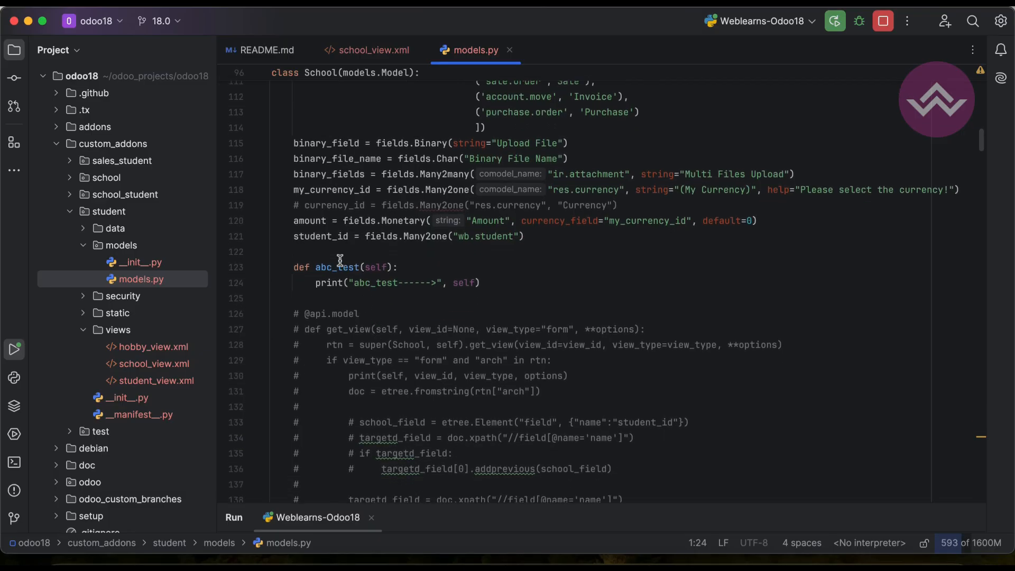
double_click(337, 266)
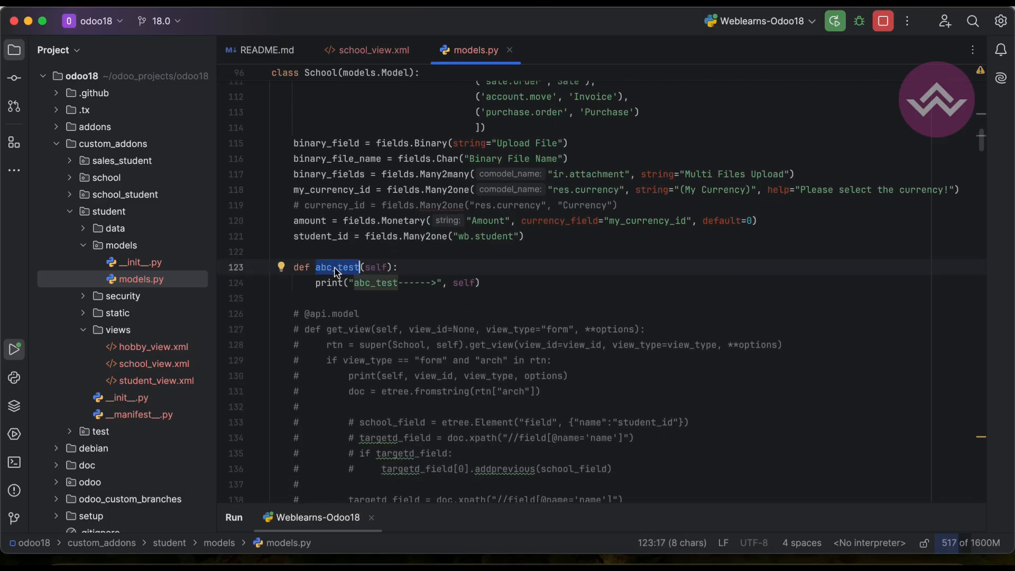
left_click(367, 50)
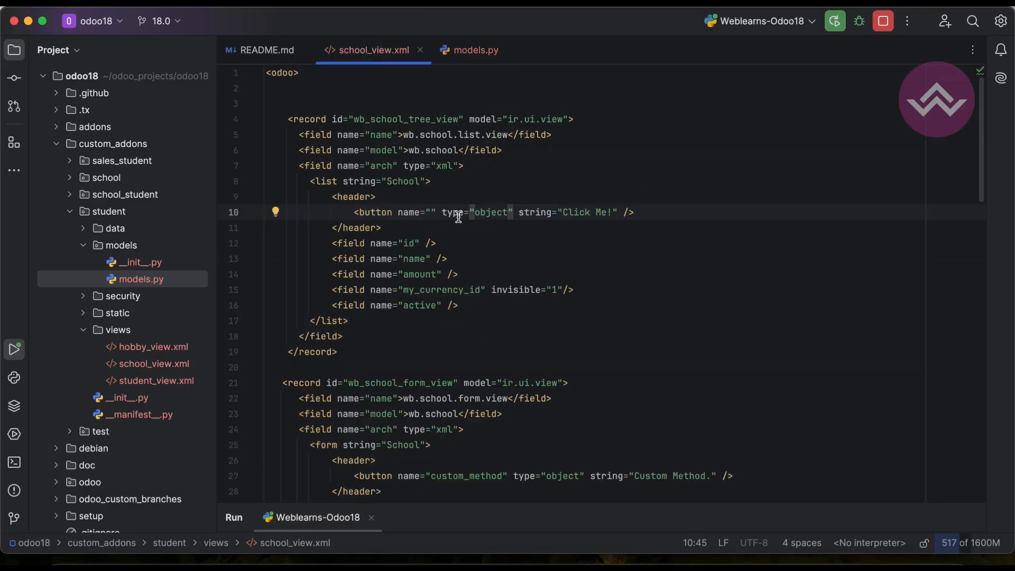
type("abc_test")
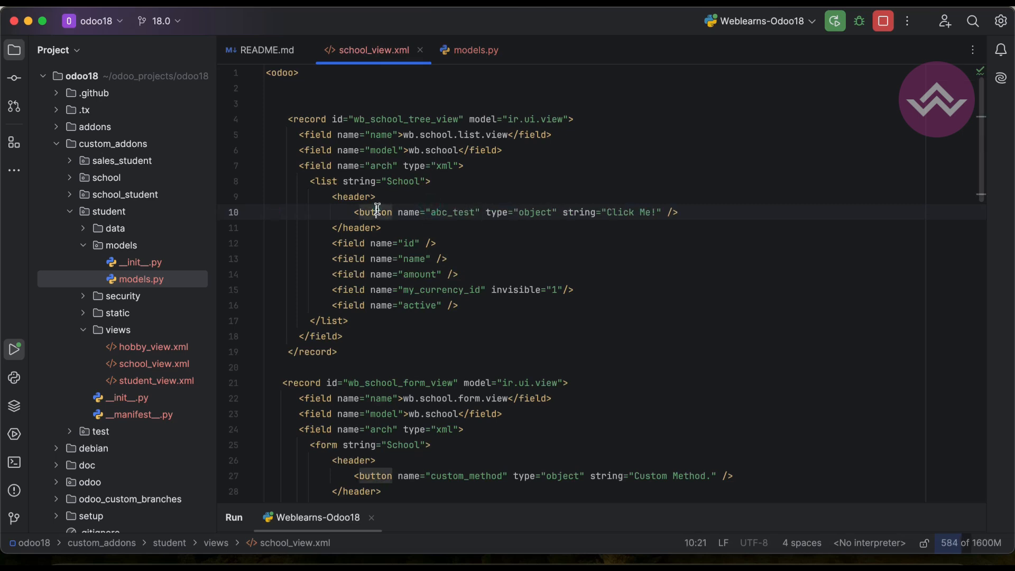
left_click(108, 211)
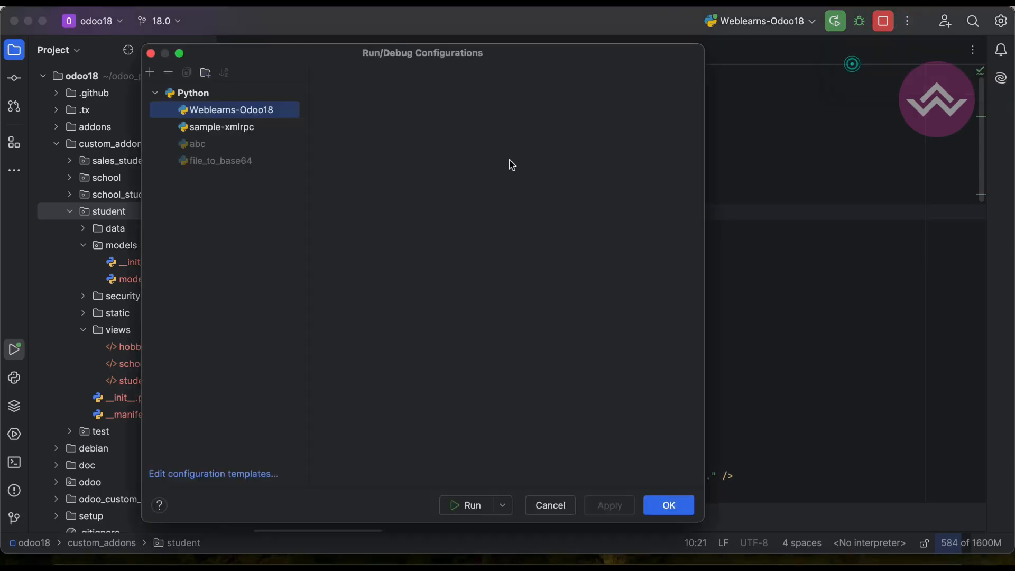
Run the Weblearns-Odoo18 configuration to restart the Odoo server
left_click(226, 109)
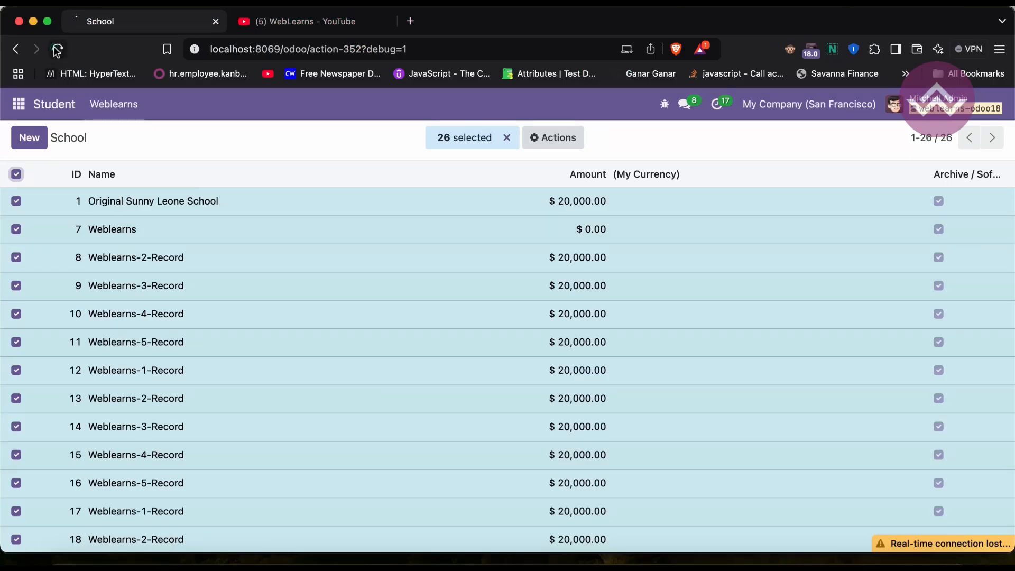
Reload the School list, select Original Sunny Leone School, and press the Click Me! button
left_click(57, 50)
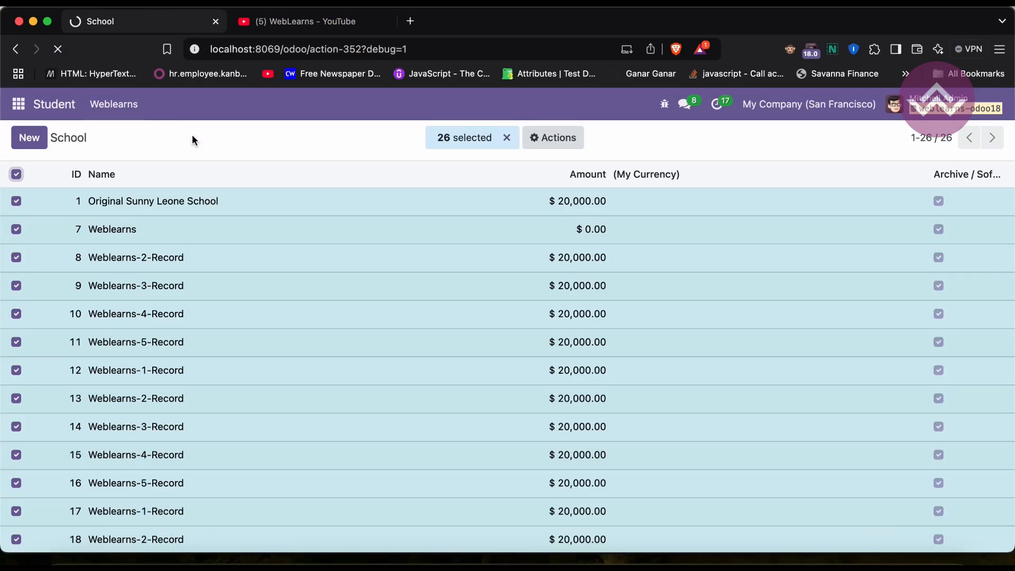
left_click(508, 137)
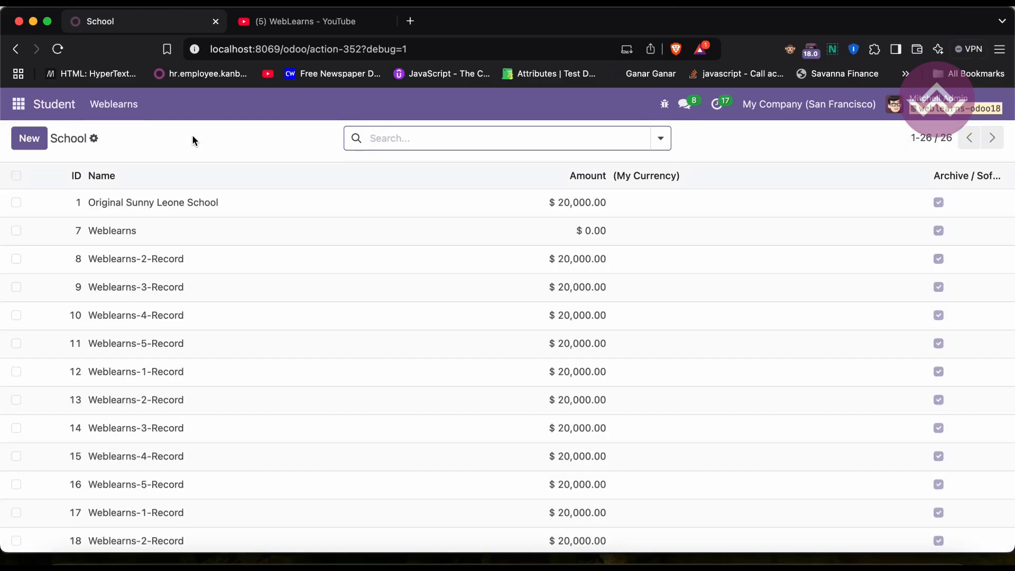
mouse_move(632, 156)
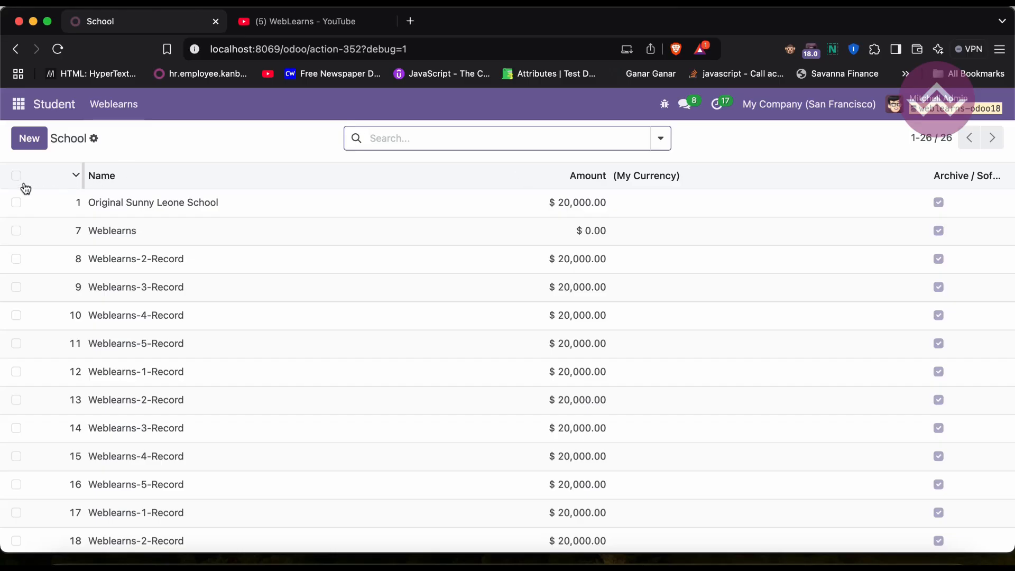
left_click(16, 202)
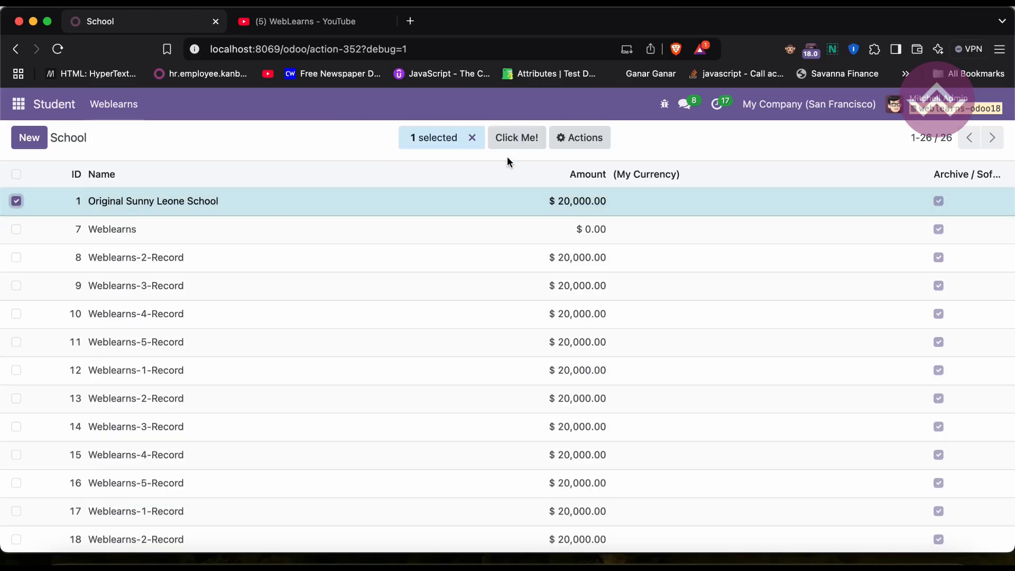
mouse_move(516, 138)
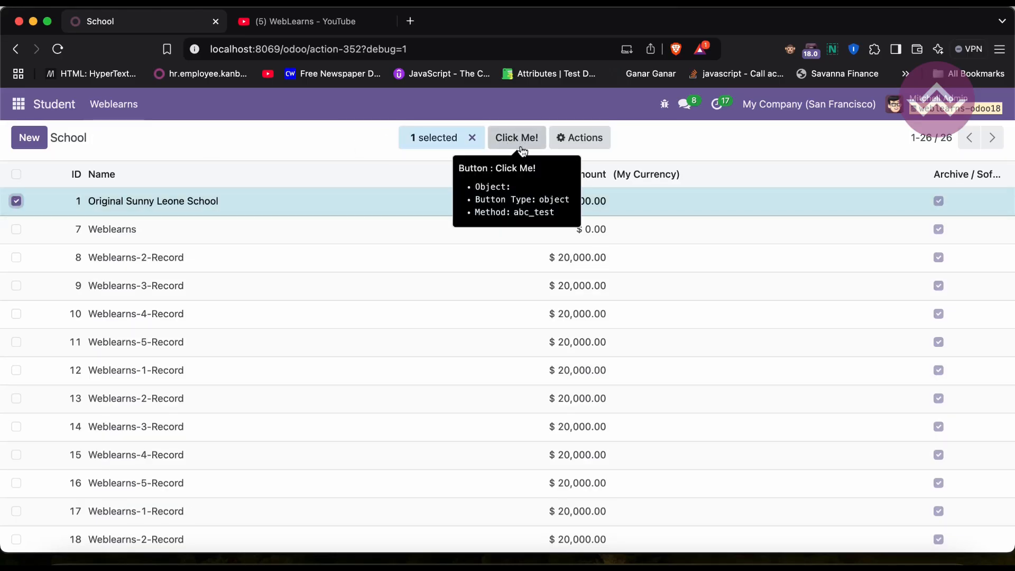
left_click(516, 137)
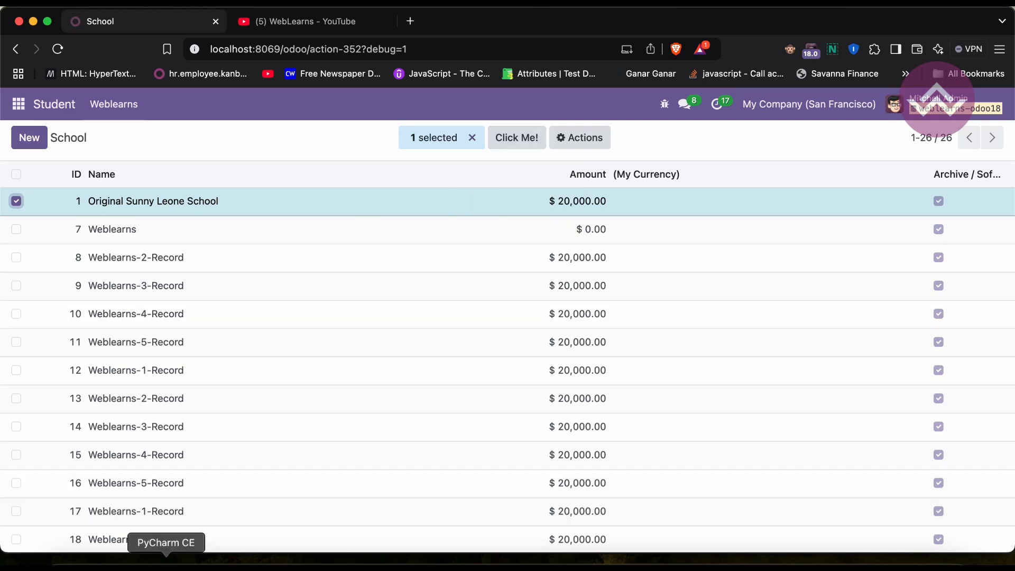
left_click(165, 543)
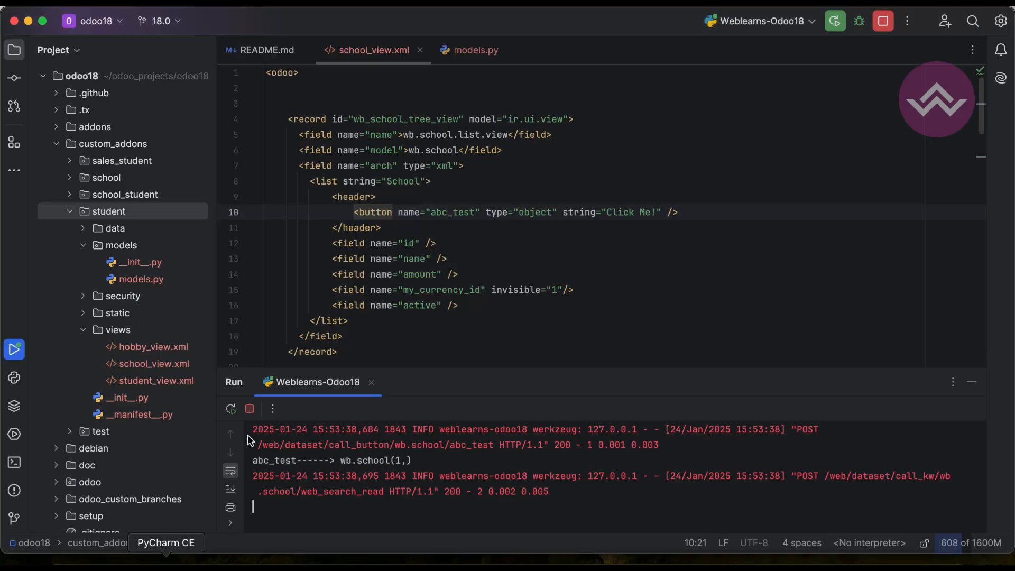
Highlight the 'abc_test------> wb.school(1,)' message in PyCharm's server log
left_click(475, 50)
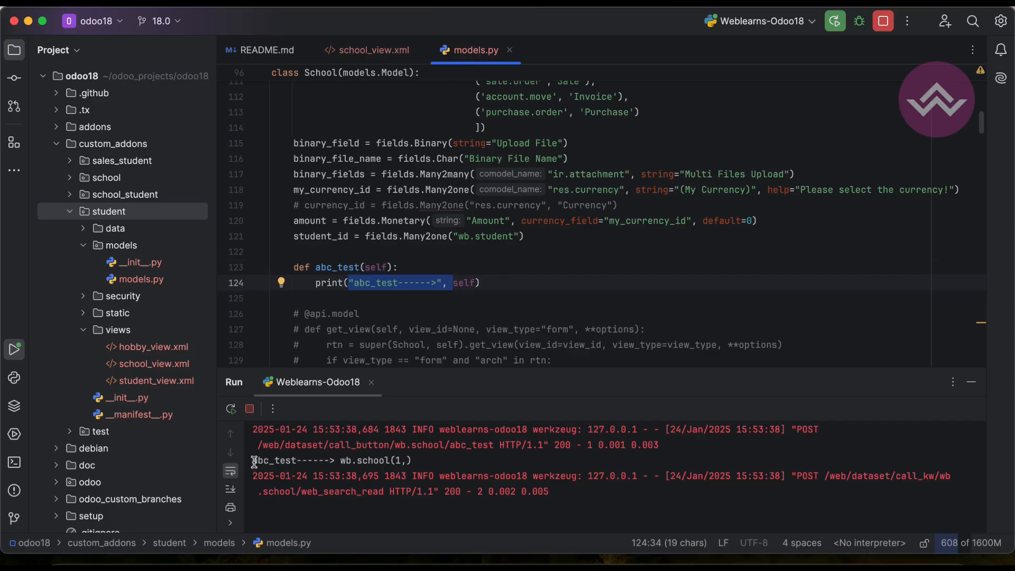
double_click(293, 460)
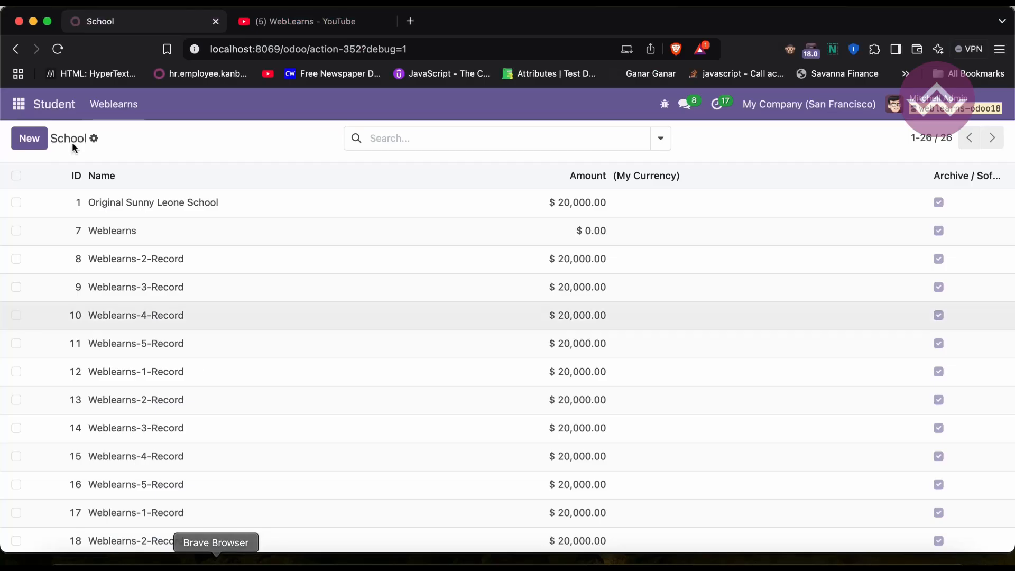
Select School records 1, 7, 8 and 9, including Weblearns-3-Record, in the list
left_click(16, 258)
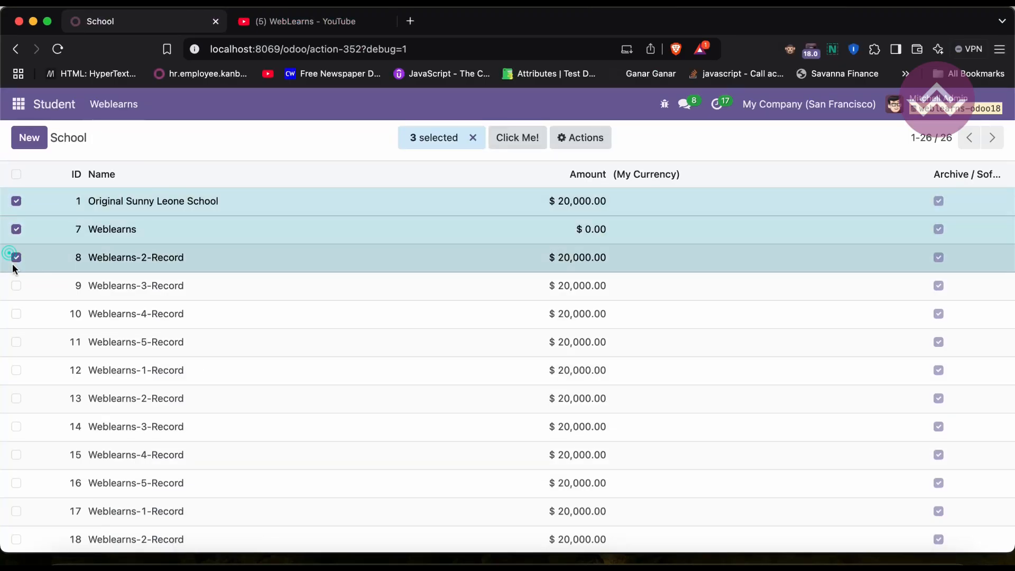
left_click(16, 285)
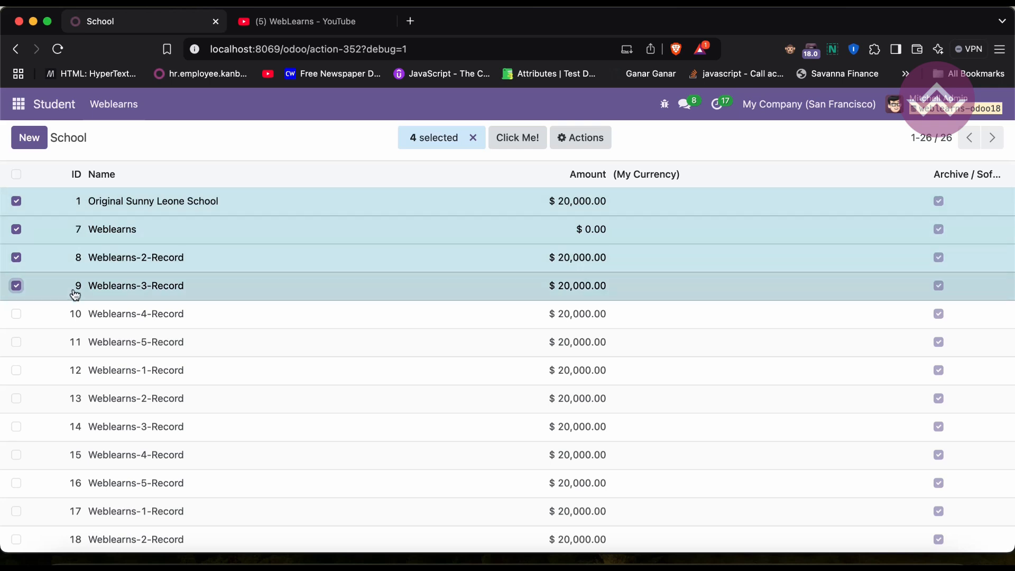
left_click(473, 137)
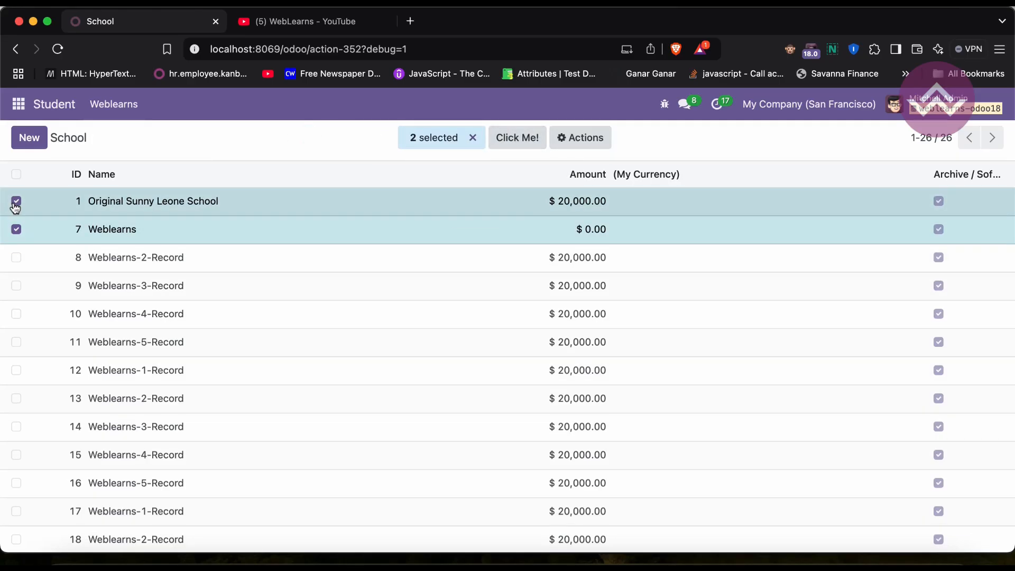
left_click(16, 202)
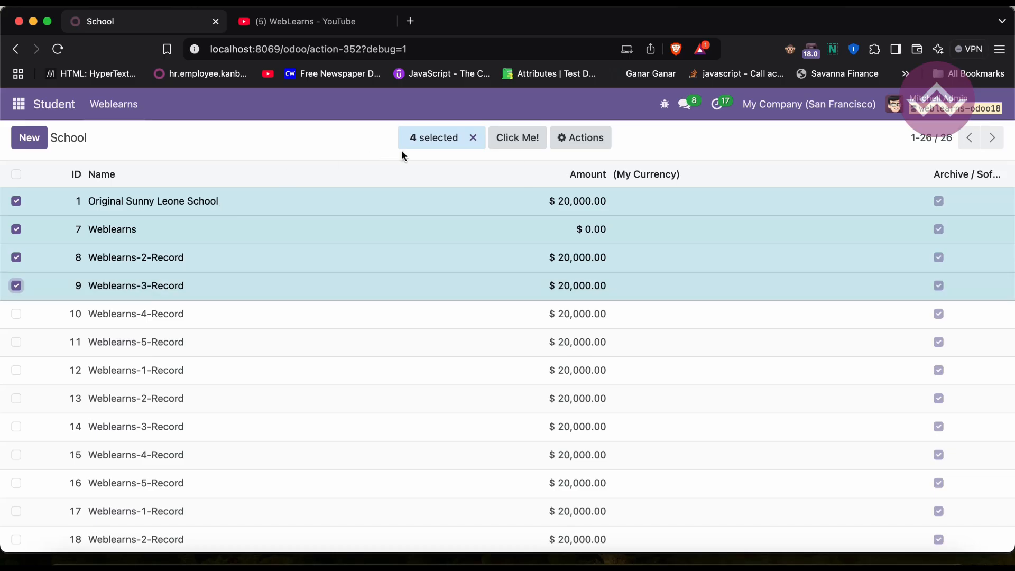
mouse_move(316, 242)
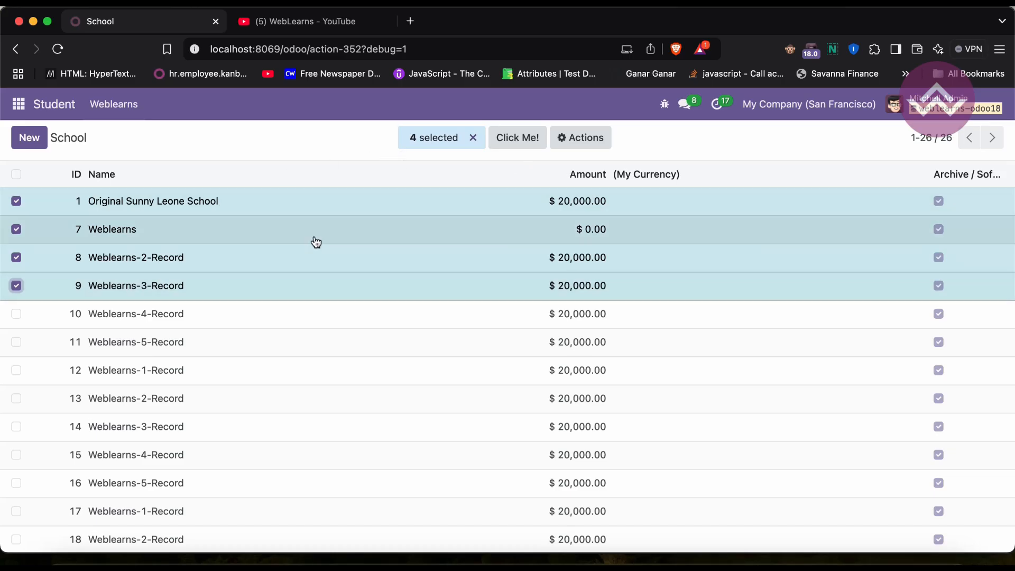
mouse_move(316, 242)
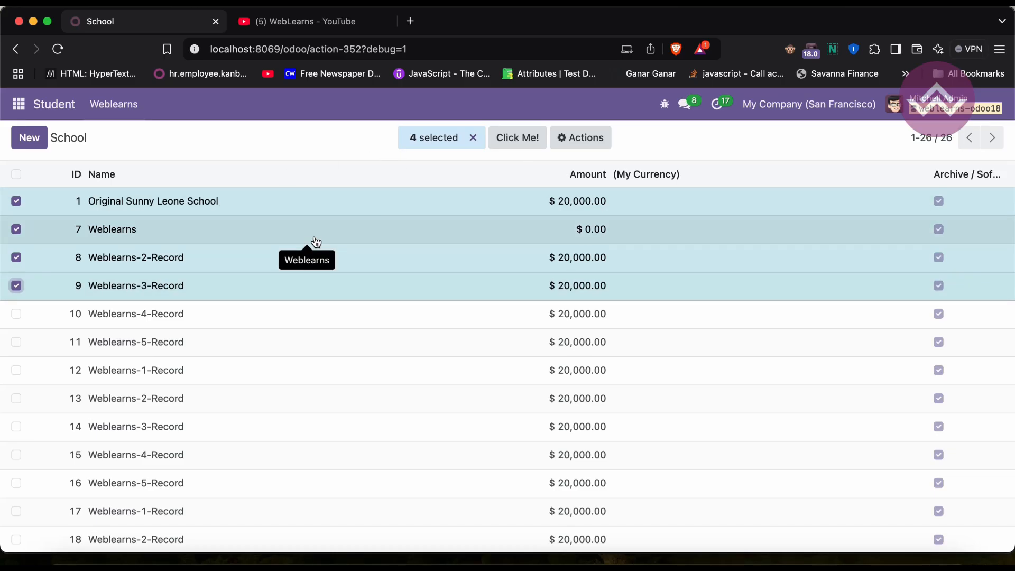
mouse_move(168, 202)
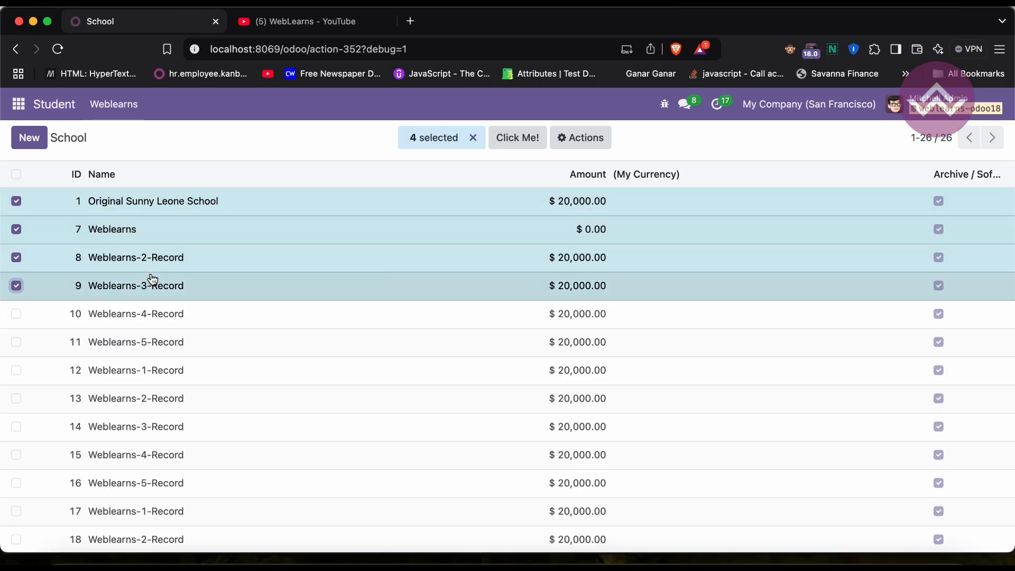
mouse_move(222, 219)
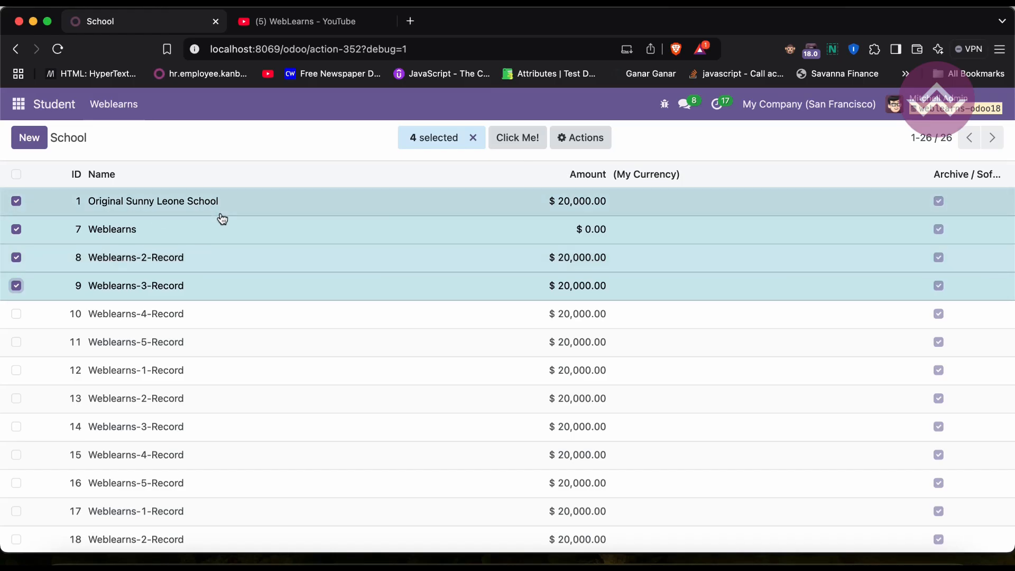
mouse_move(517, 138)
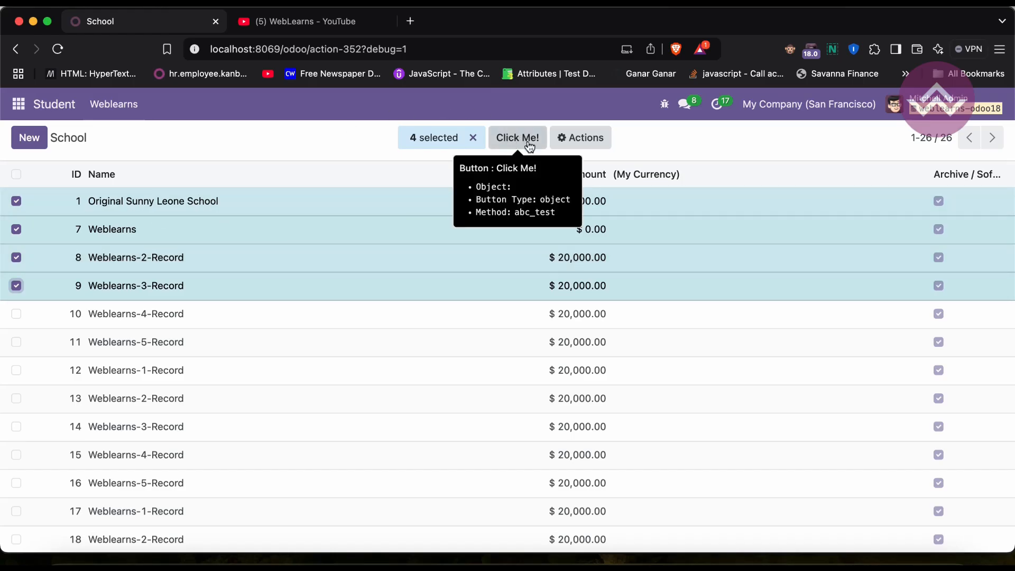
mouse_move(312, 155)
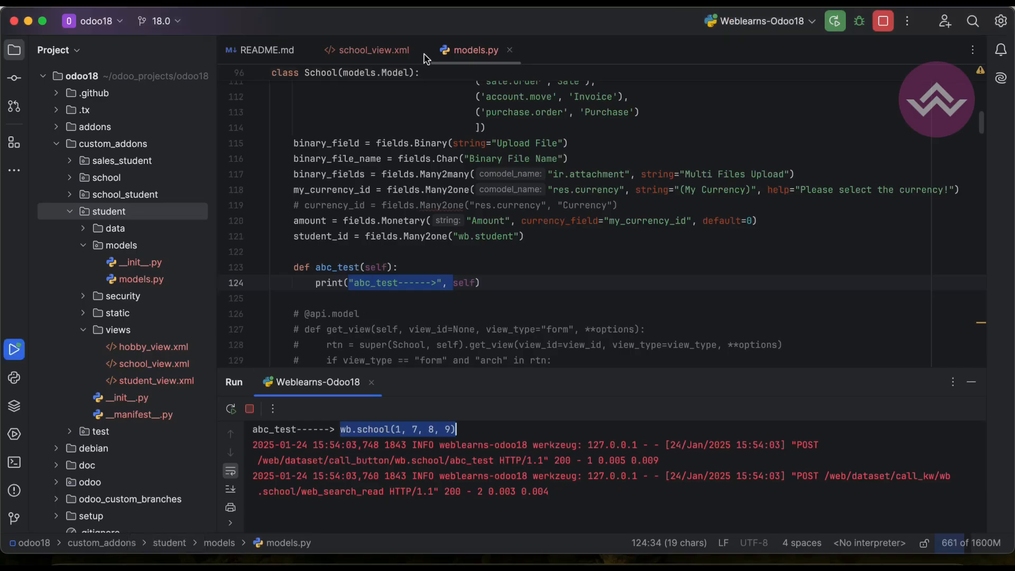
In school_view.xml, add a second button labelled 'Duplicate Click Me!'
left_click(374, 50)
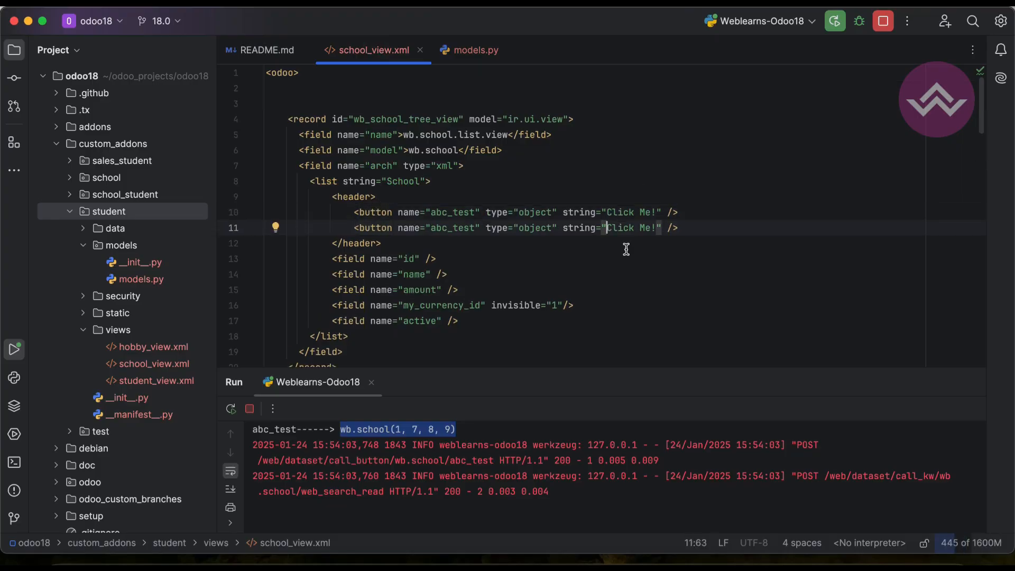
type("Duplic")
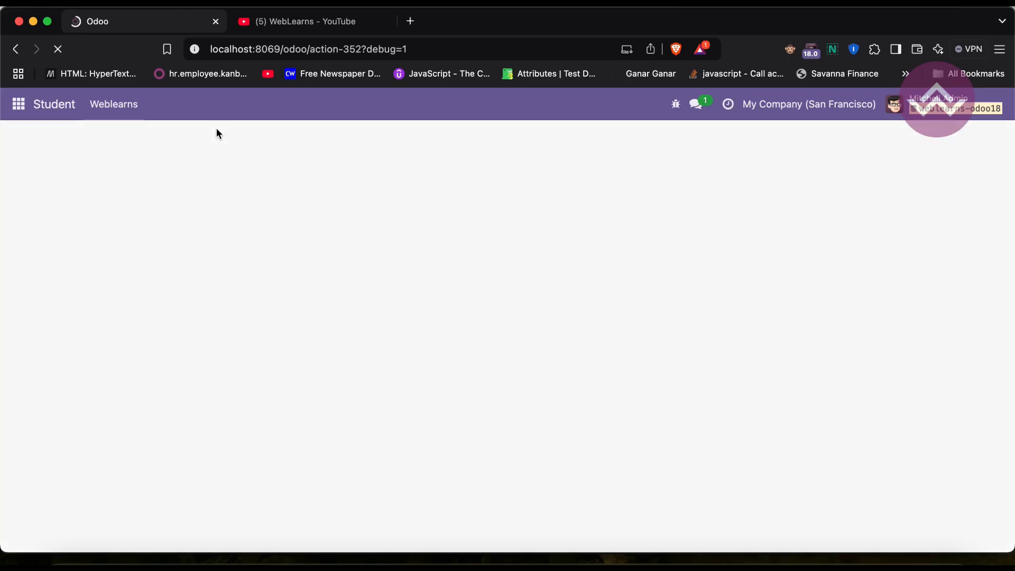
Toggle record 1 and record 8 checkboxes to check the header buttons appear
left_click(16, 201)
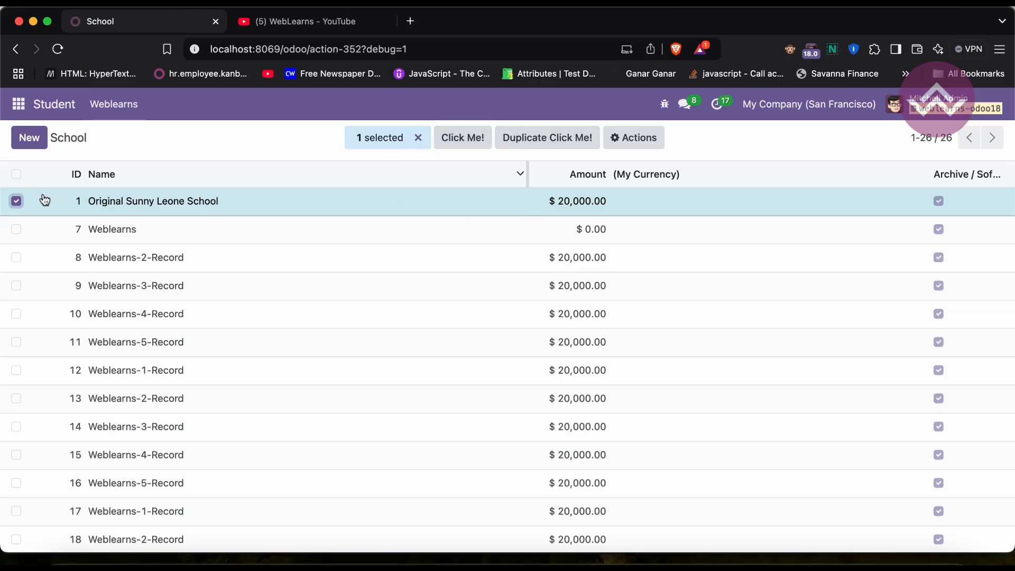
left_click(16, 201)
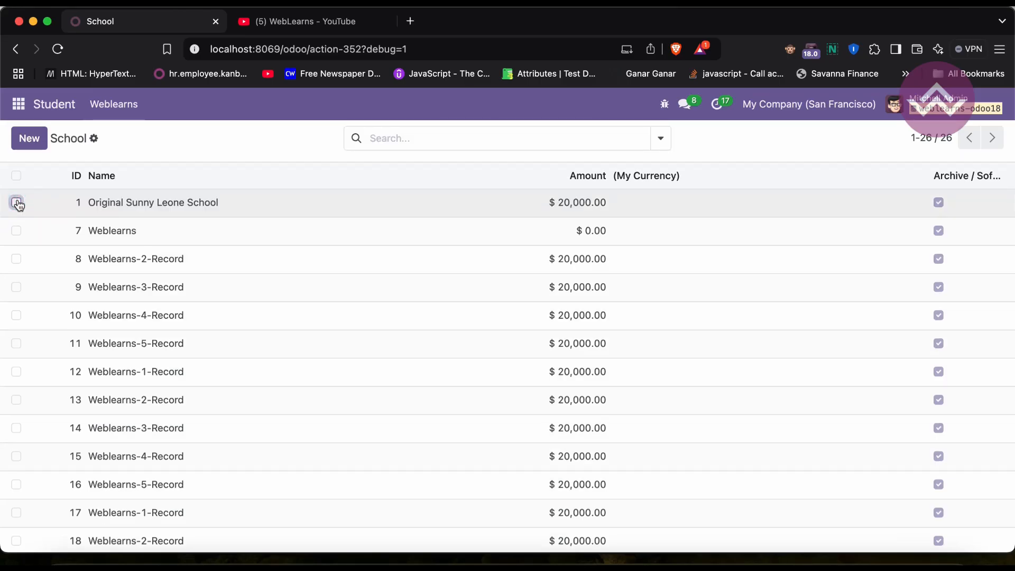
left_click(16, 202)
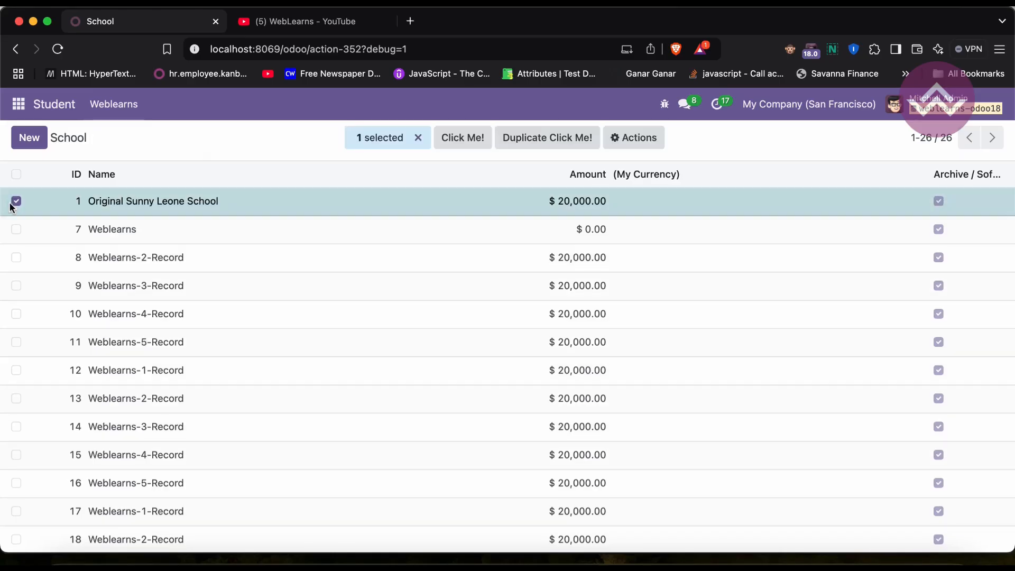
left_click(15, 257)
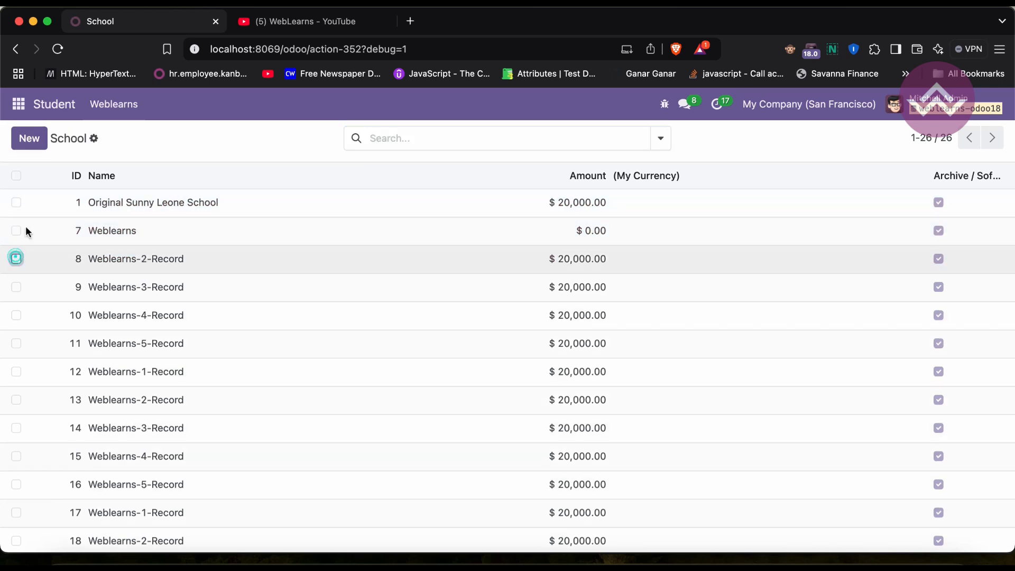
left_click(16, 259)
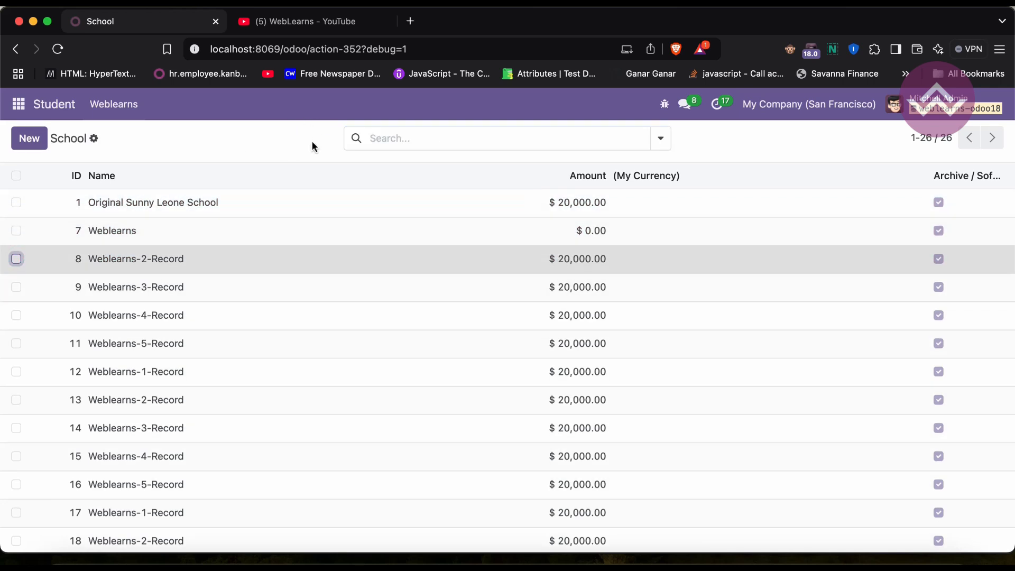
mouse_move(310, 136)
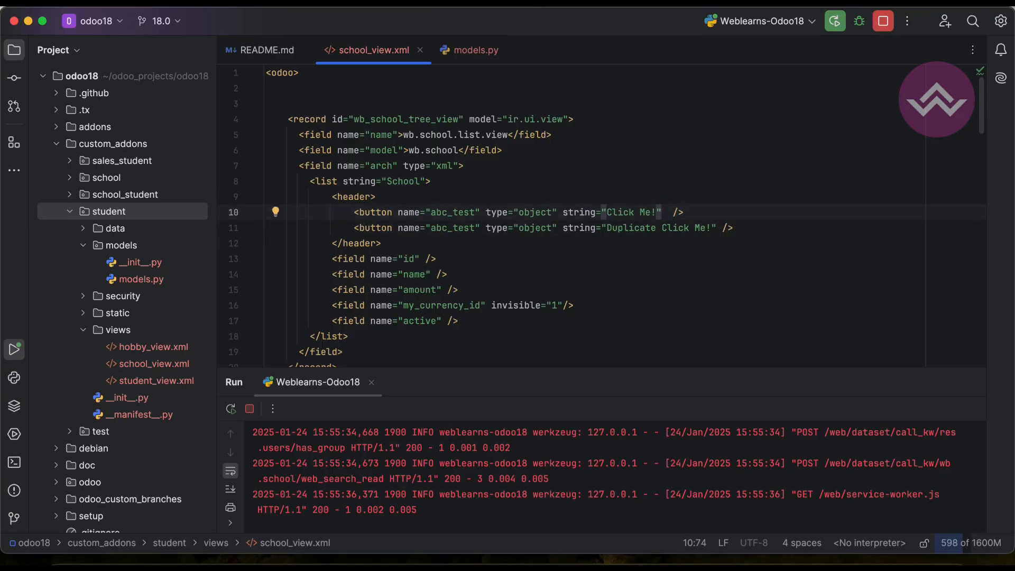
Add display="always" to the Click Me! button and restart the Odoo server
type("display=\"\"")
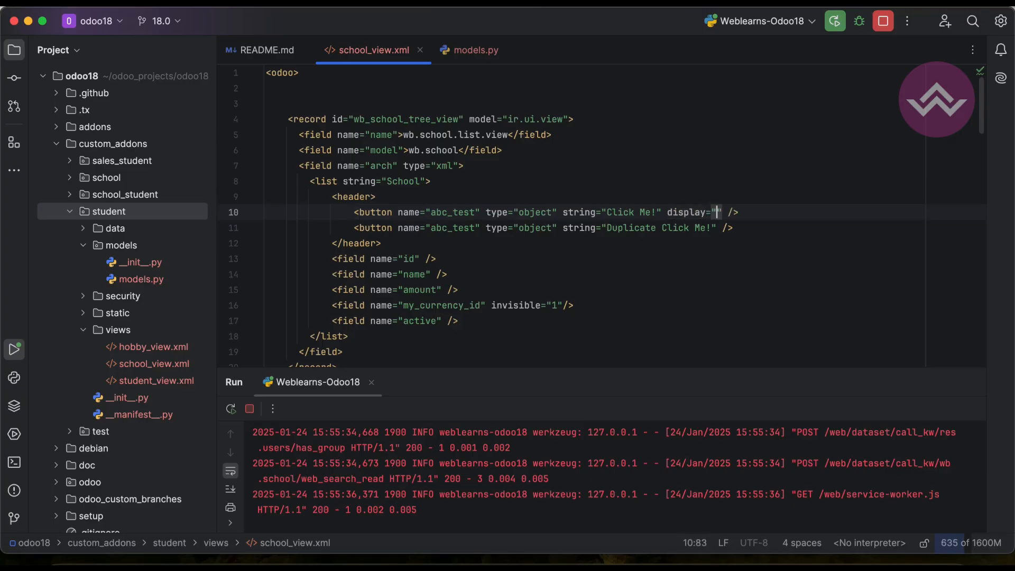
type("always")
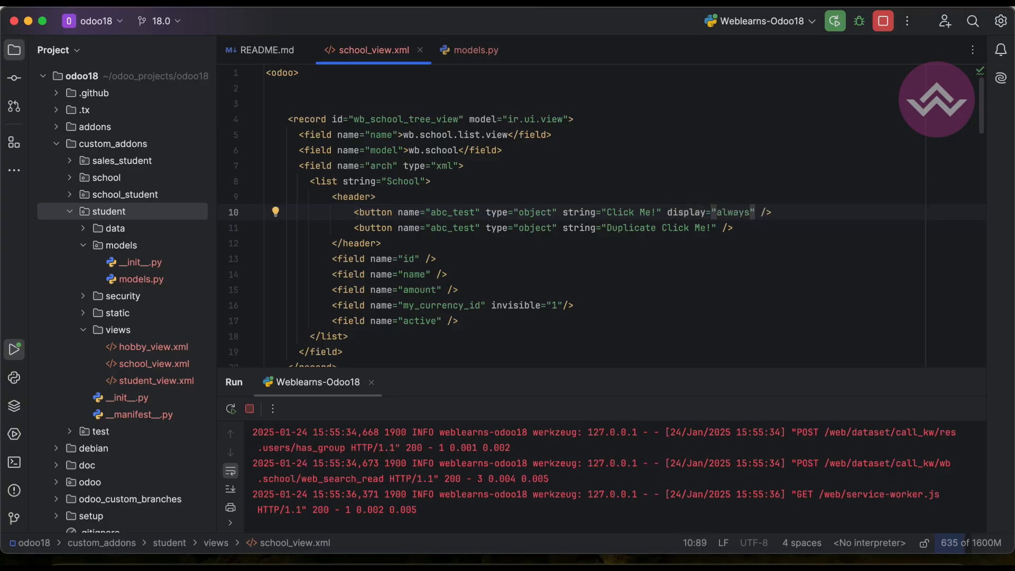
left_click(882, 20)
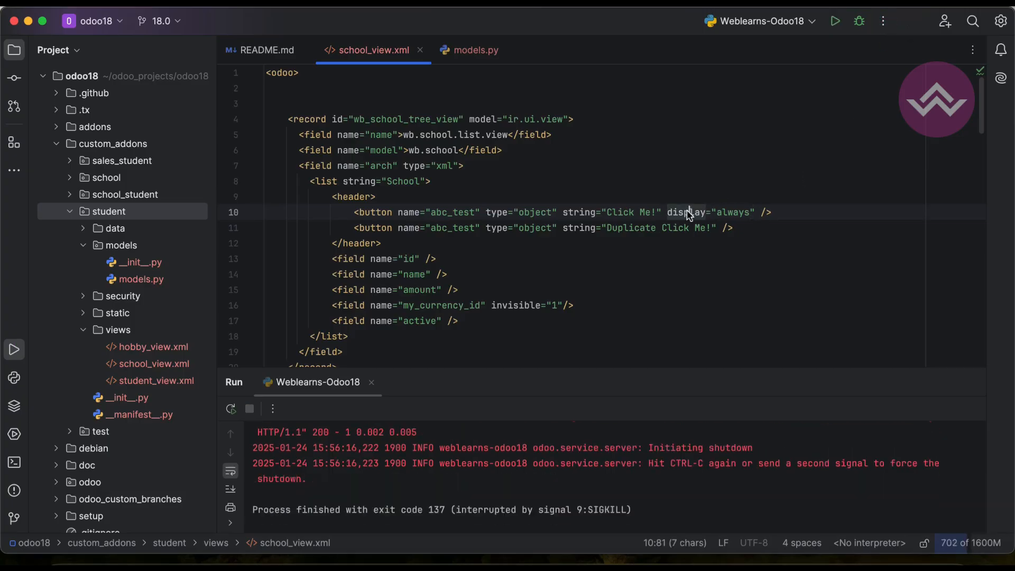
double_click(732, 212)
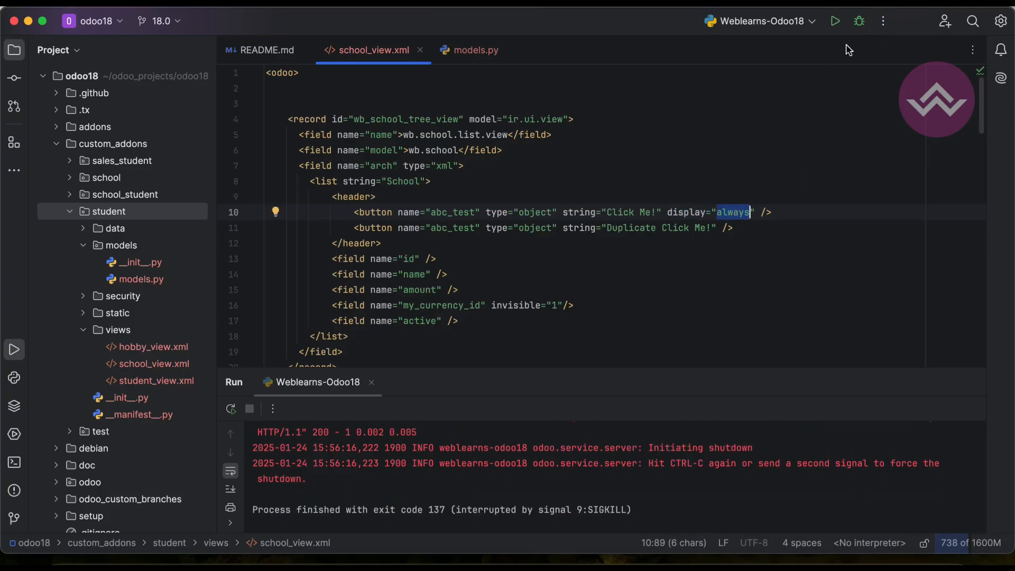
left_click(834, 20)
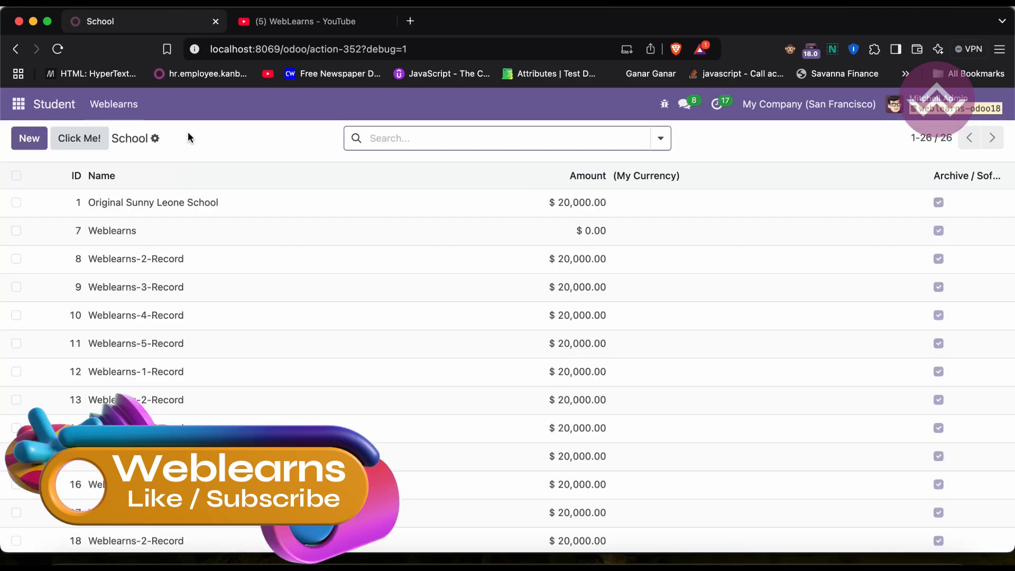
mouse_move(79, 138)
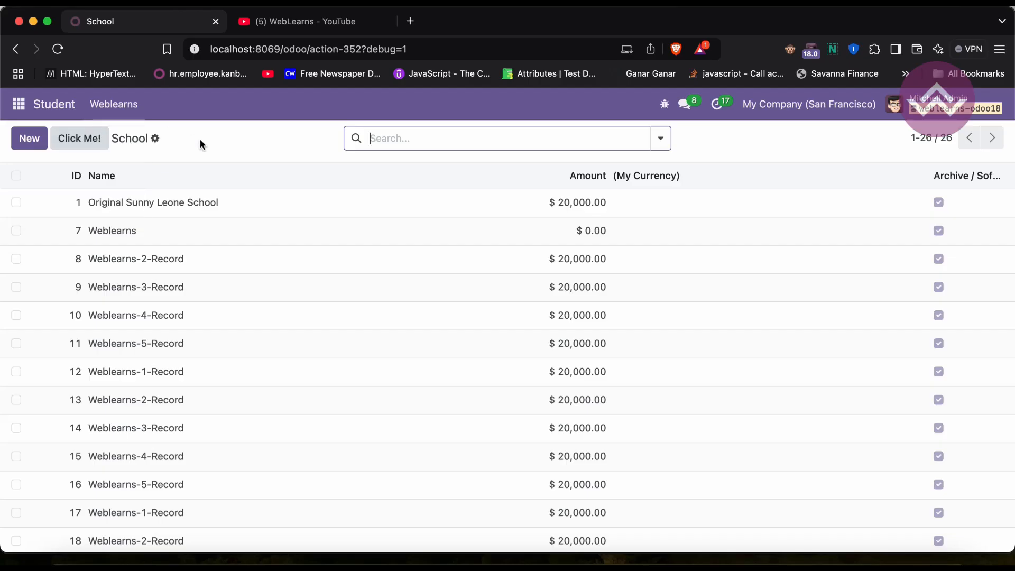
Tick the header checkbox to select all 26 School records
left_click(17, 175)
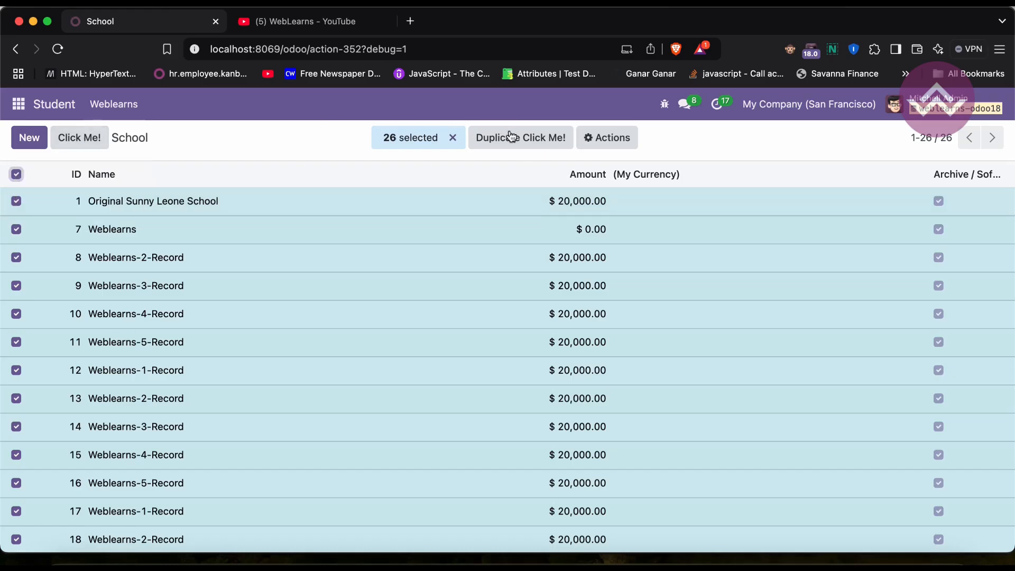
mouse_move(520, 137)
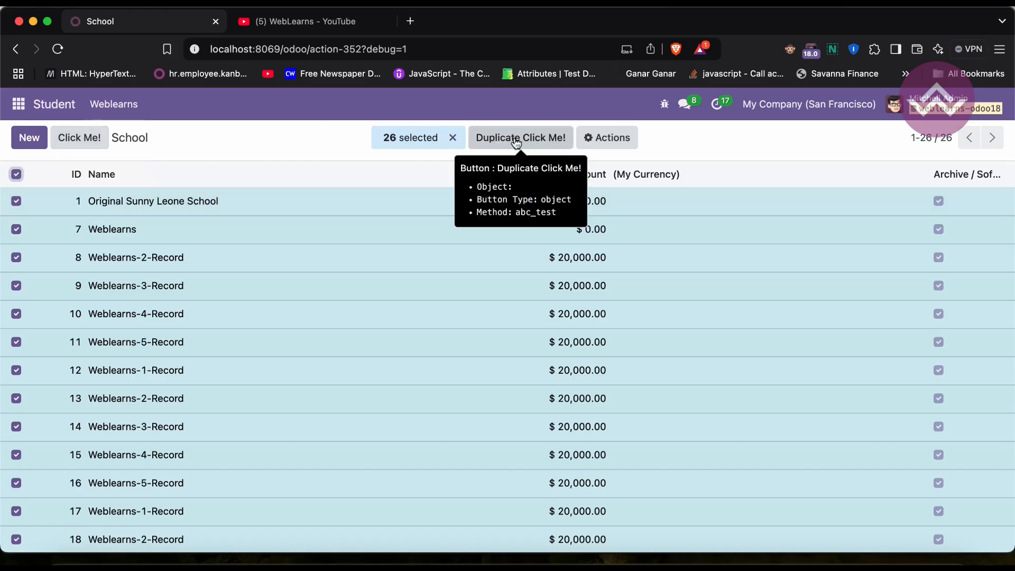
mouse_move(79, 138)
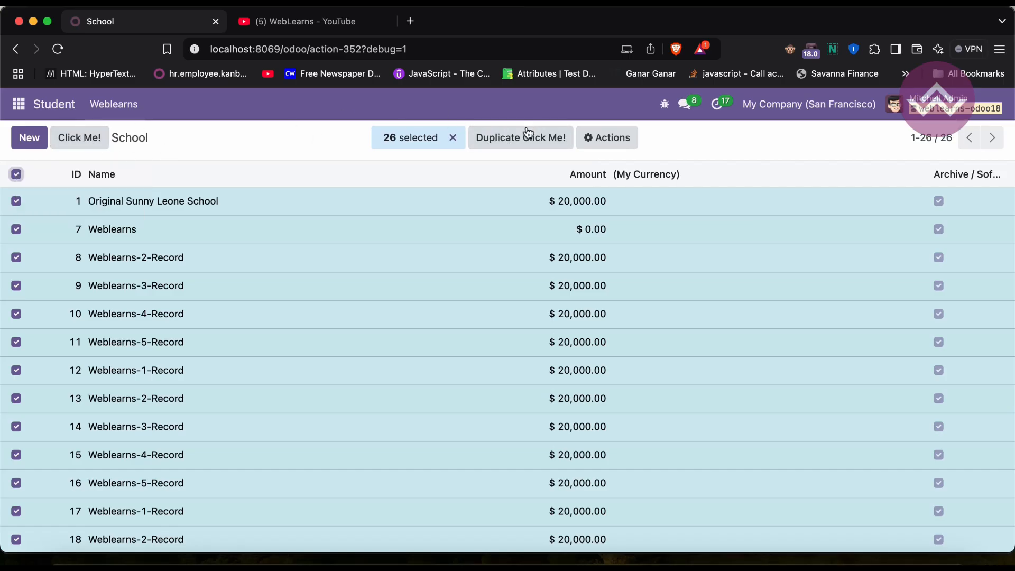
mouse_move(16, 178)
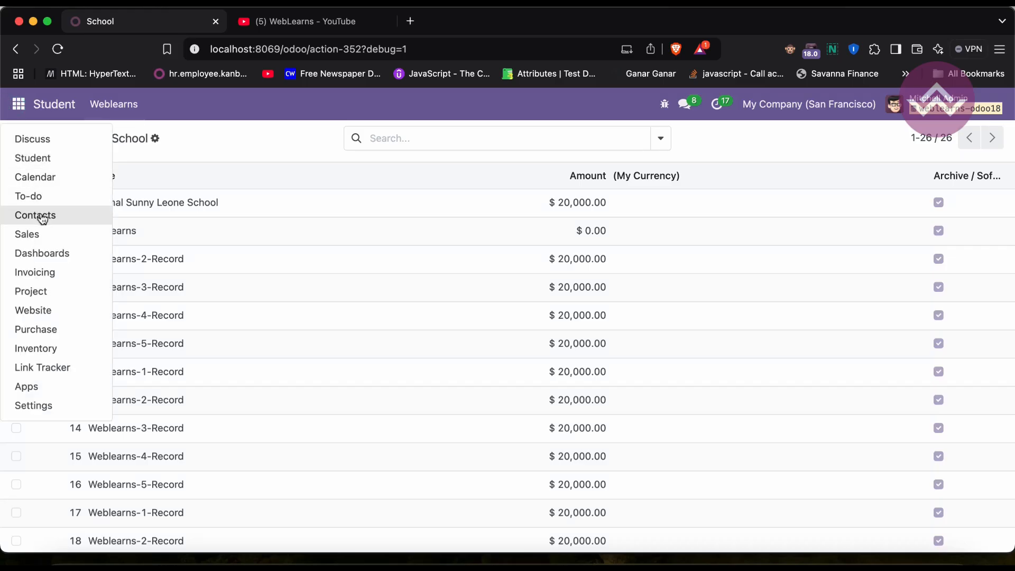
left_click(27, 234)
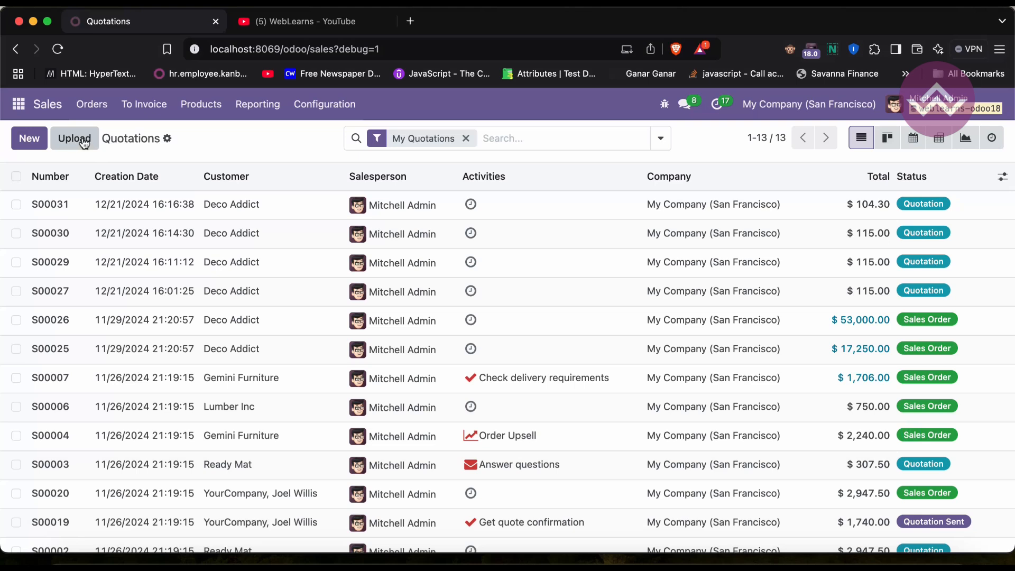
mouse_move(83, 144)
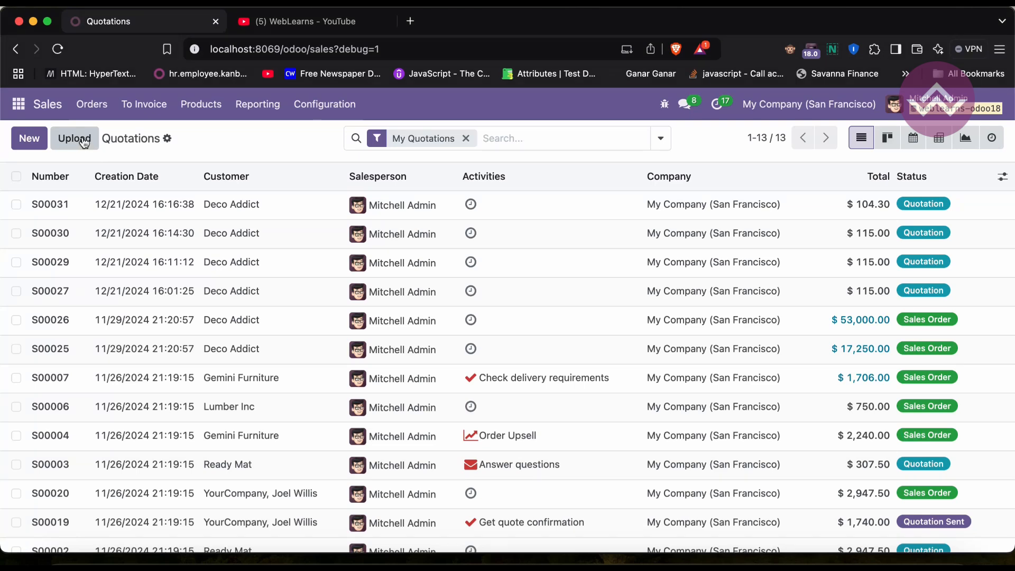
left_click(18, 104)
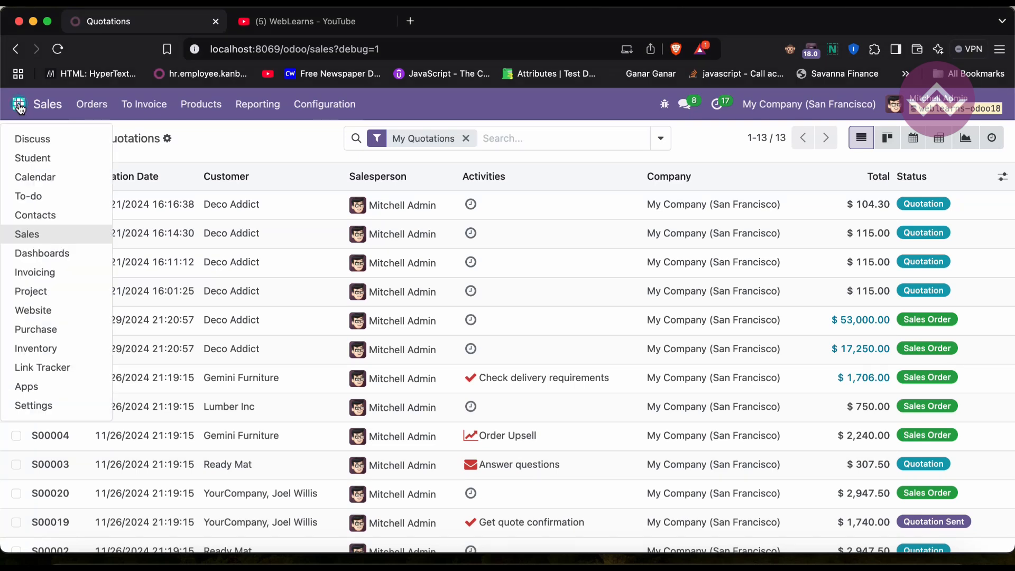
left_click(32, 158)
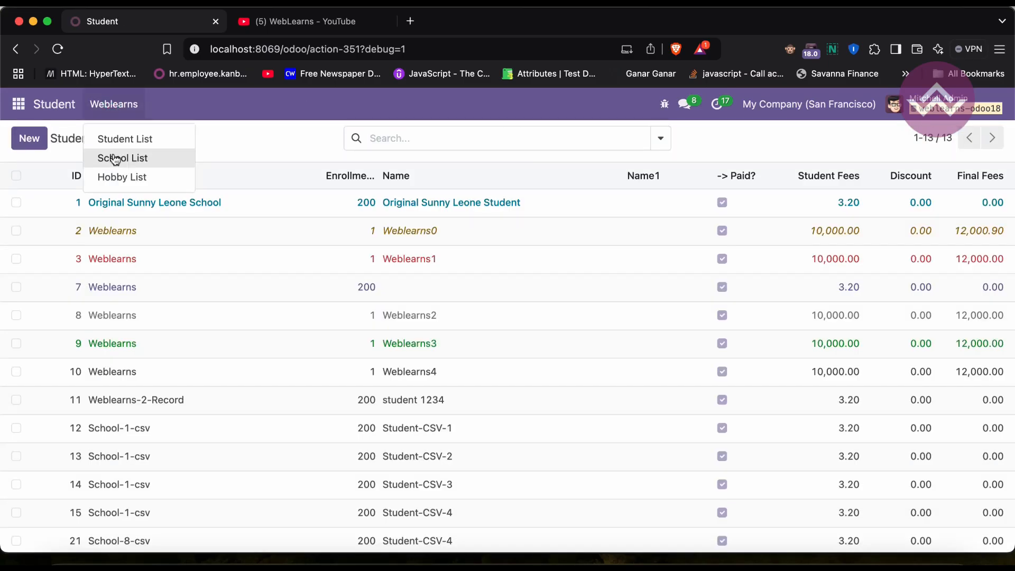
left_click(122, 158)
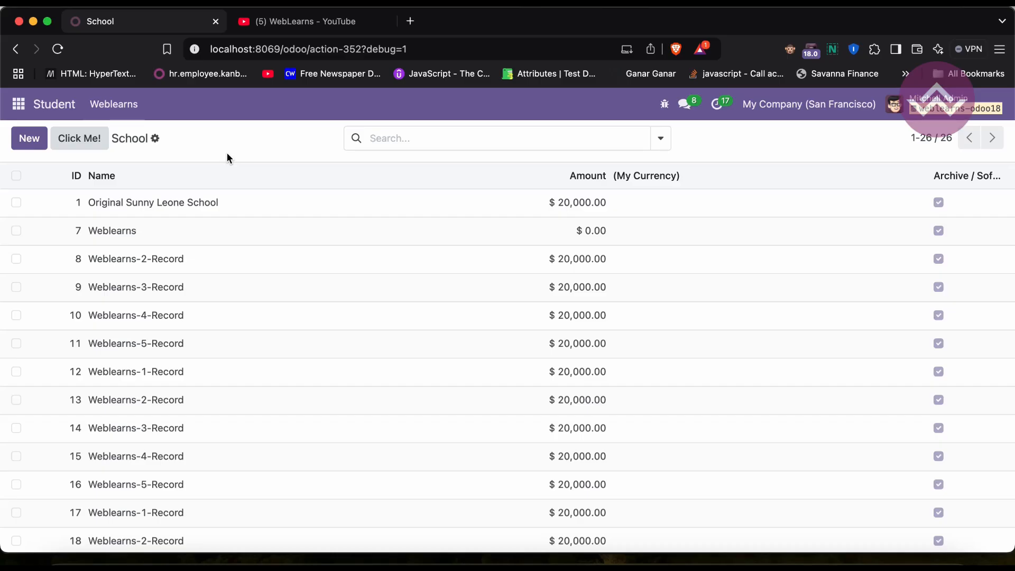
mouse_move(265, 146)
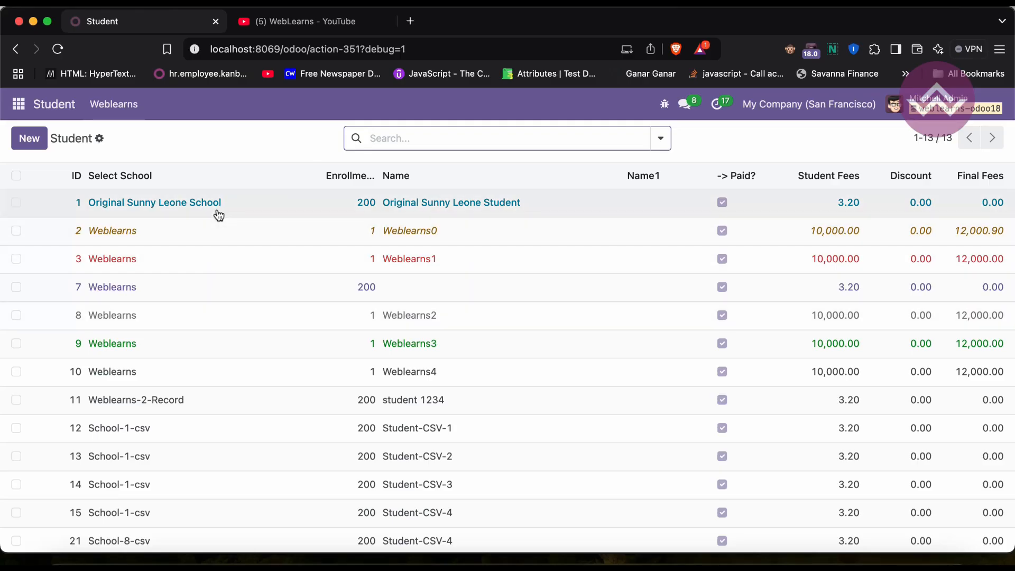
mouse_move(227, 350)
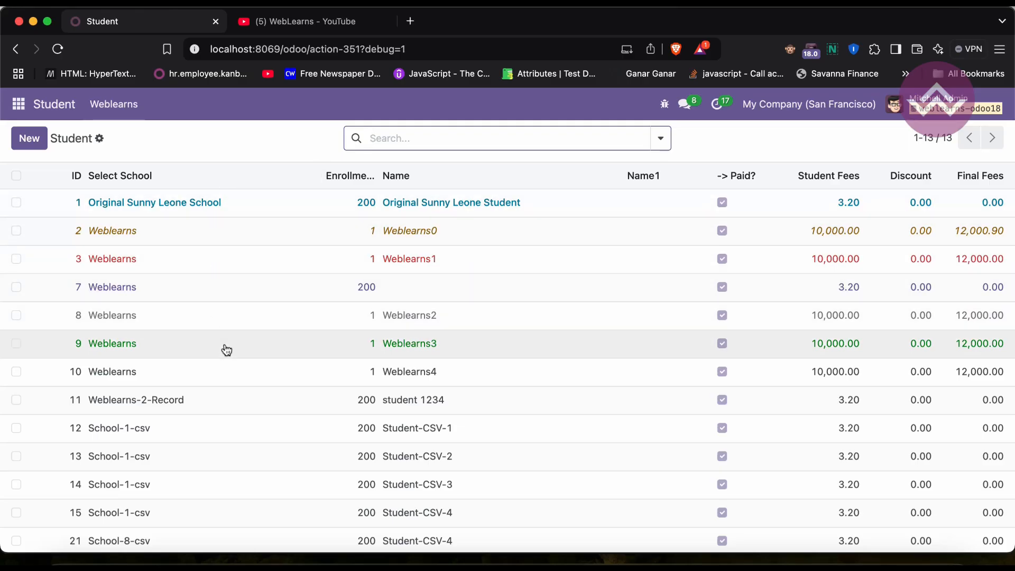
mouse_move(273, 340)
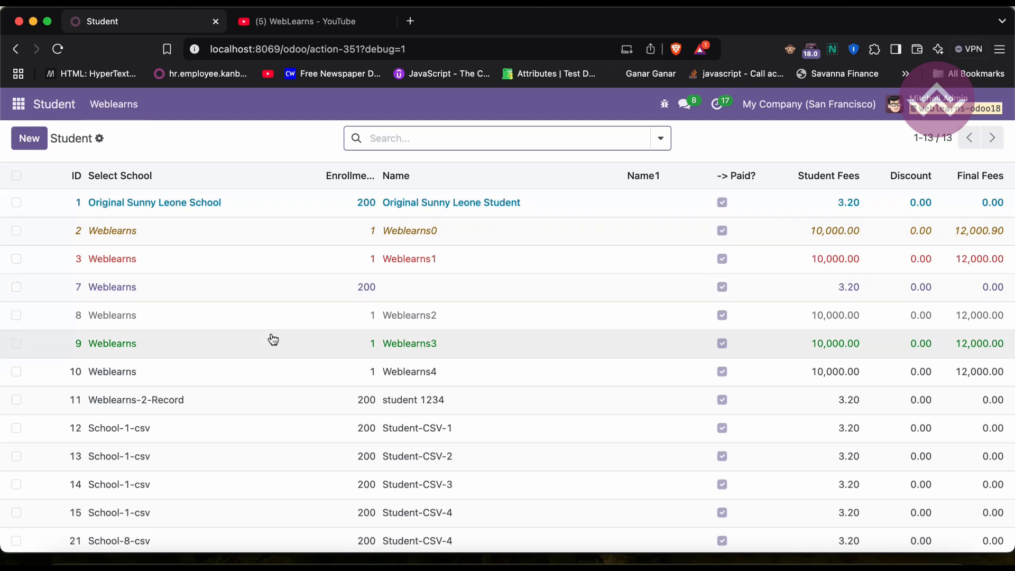
mouse_move(277, 199)
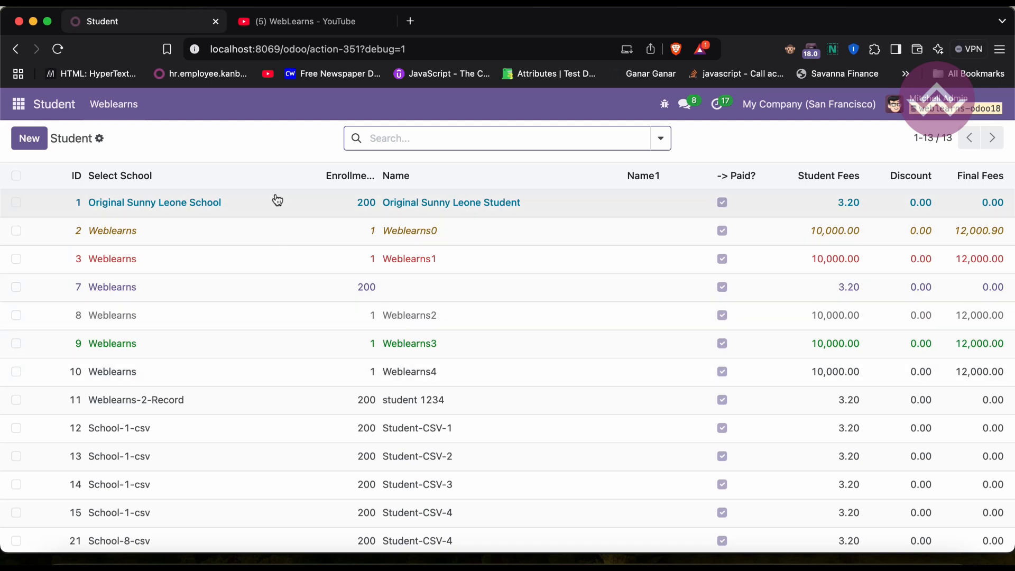